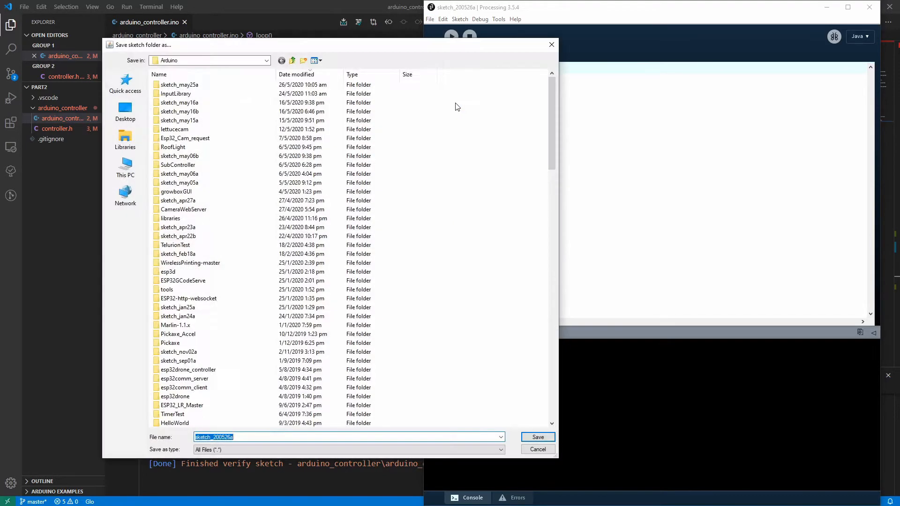
Name the new sketch controller_remapper in the Save dialog
text(controller)
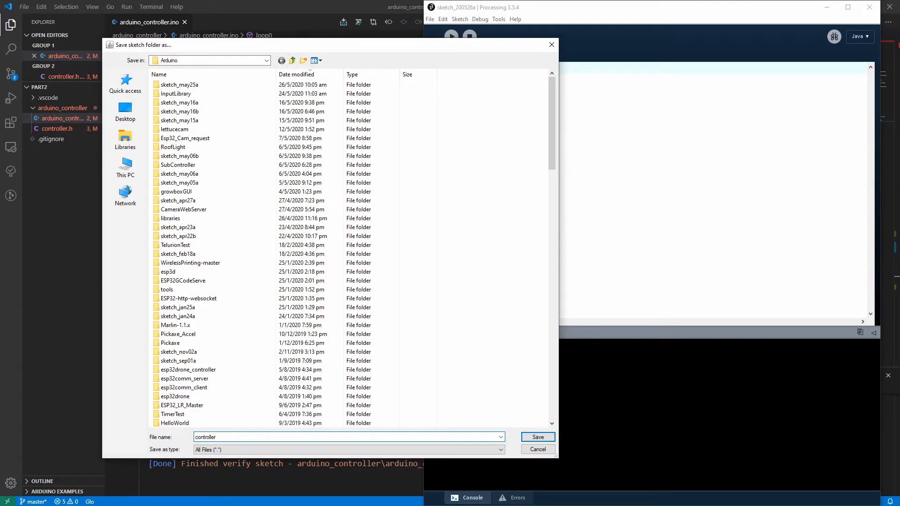
text(_remapper)
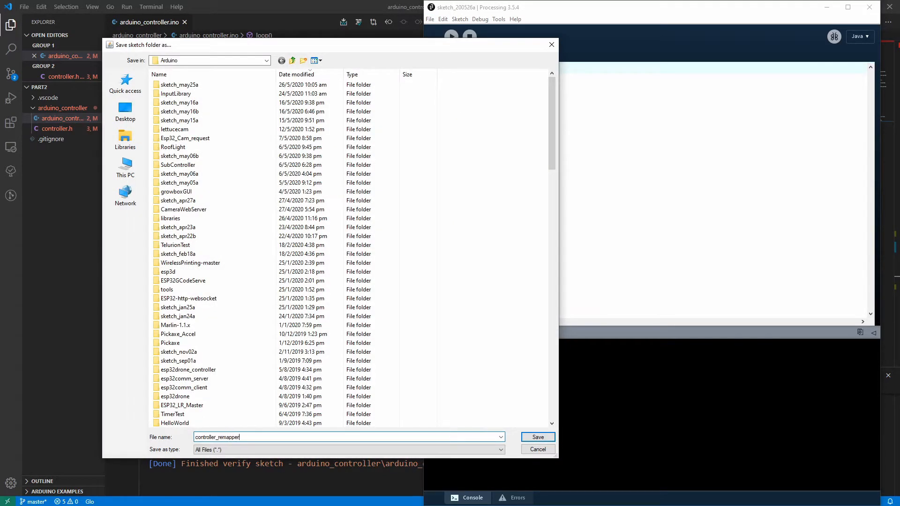
Save the sketch, import processing.serial and declare a Serial serial object
click(537, 437)
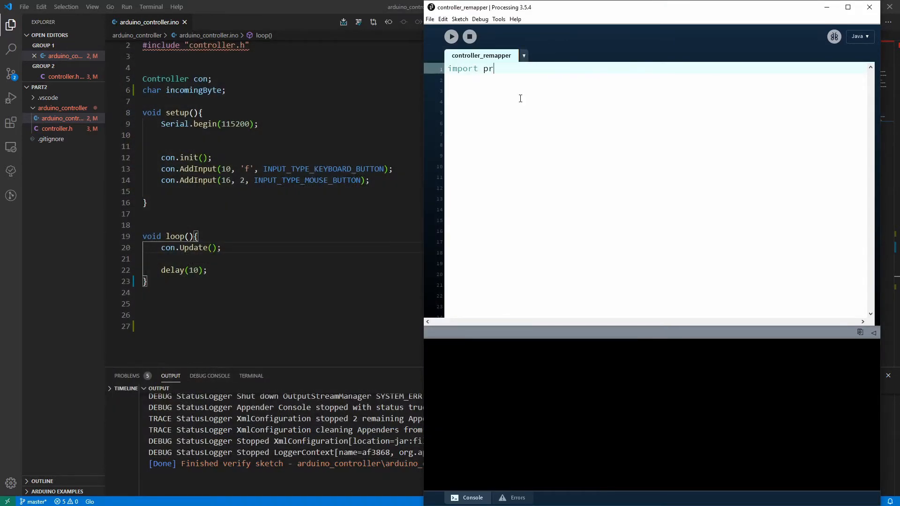
text(ocessing.serial.*)
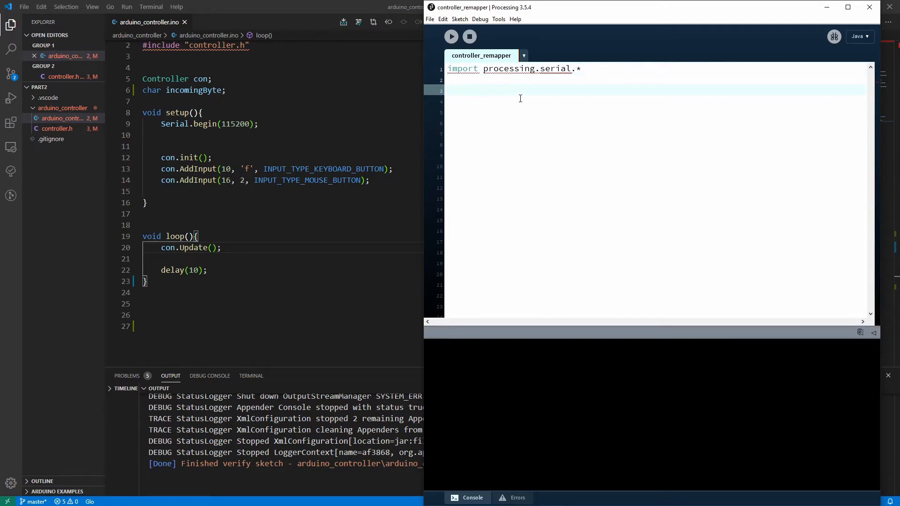
text(Serial s)
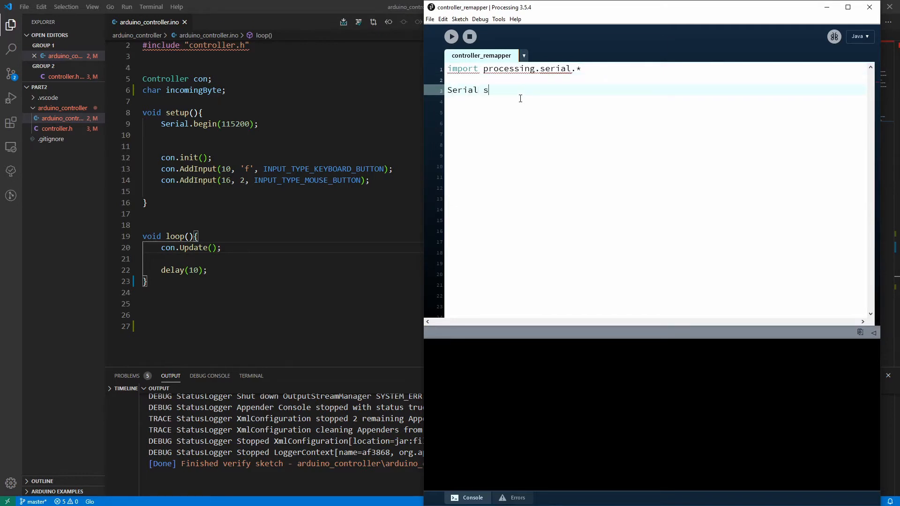
text(erial;)
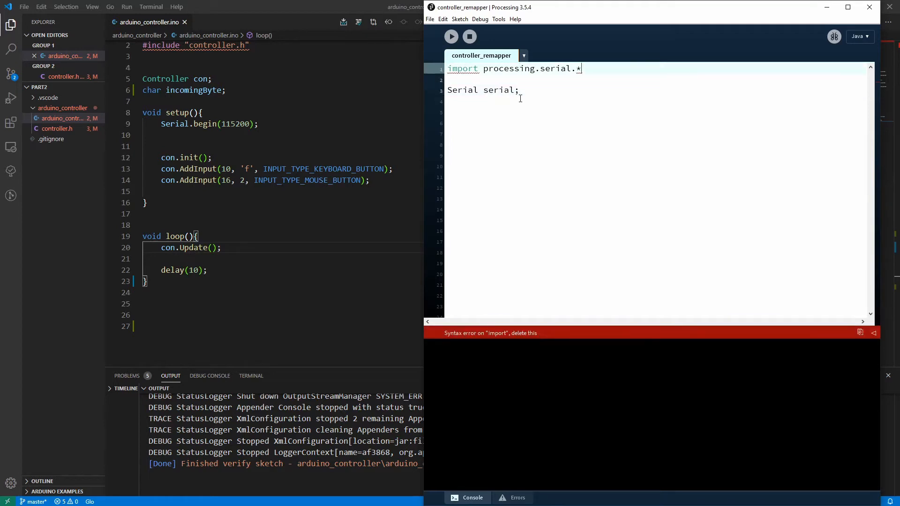
Declare a String packetLabels array holding "+", "pin", "inputVal", "inputType"
text(String)
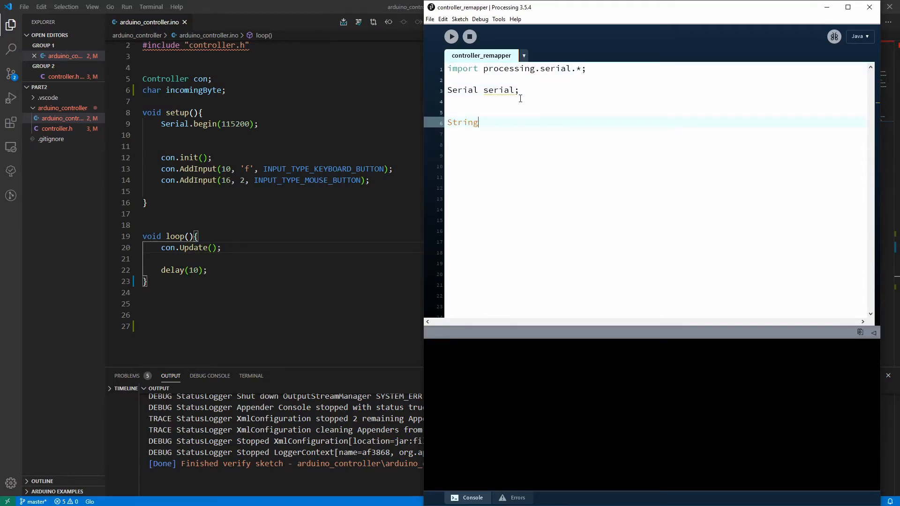
text(packedLabels)
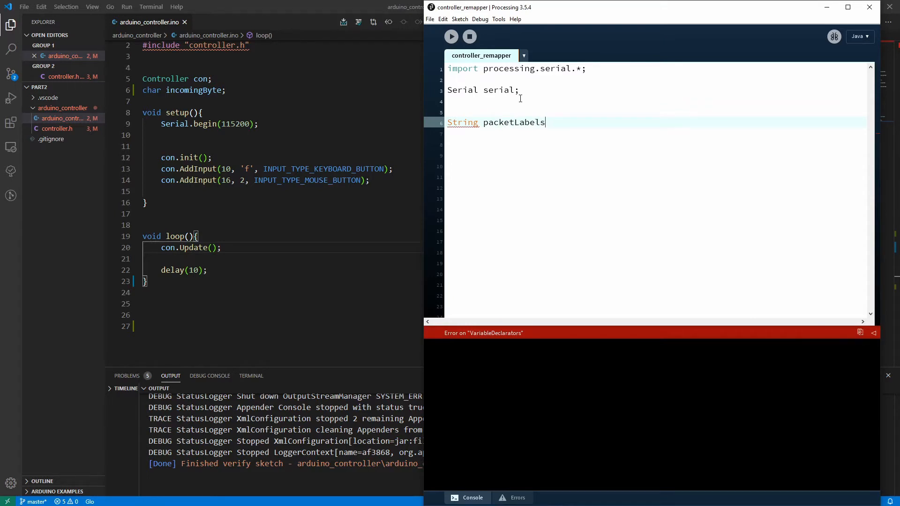
text([] =)
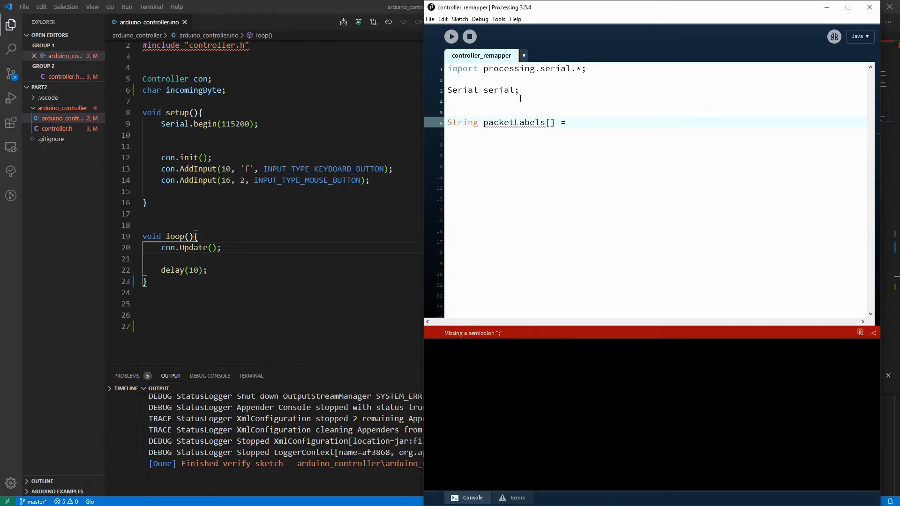
text((")
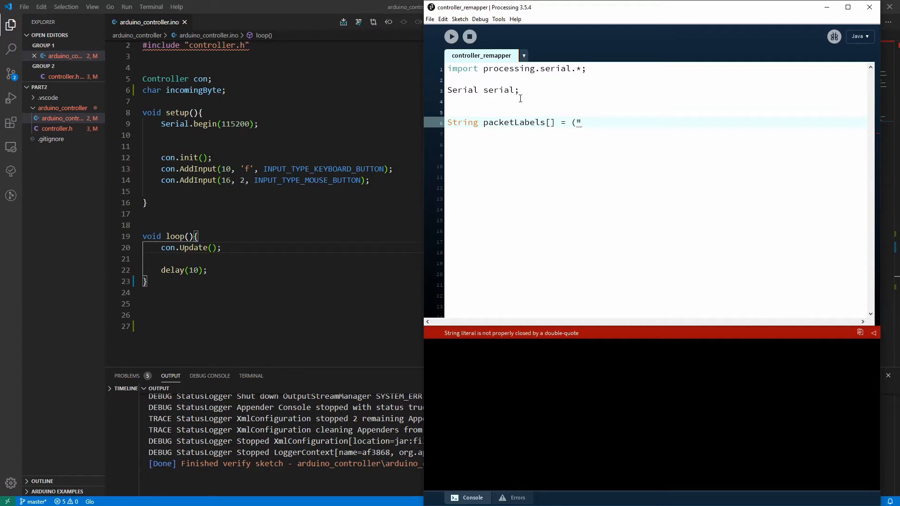
text(+",)
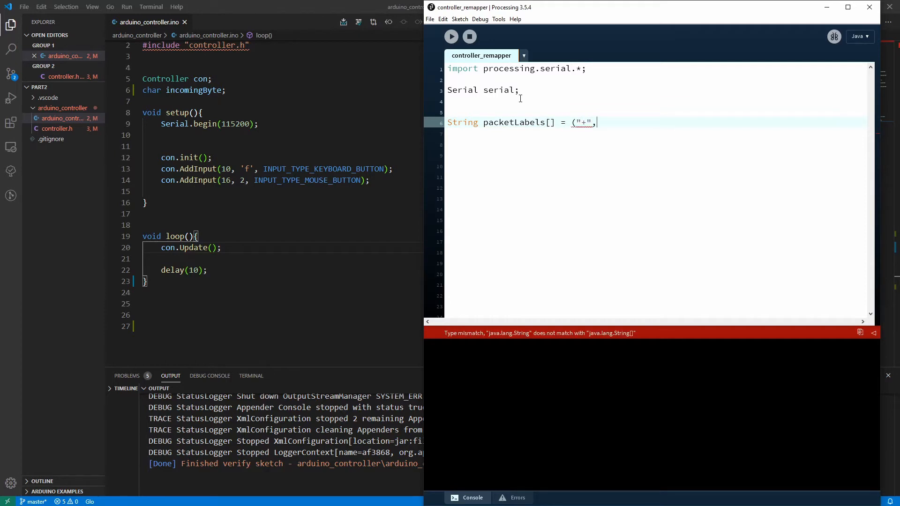
text("pin:)
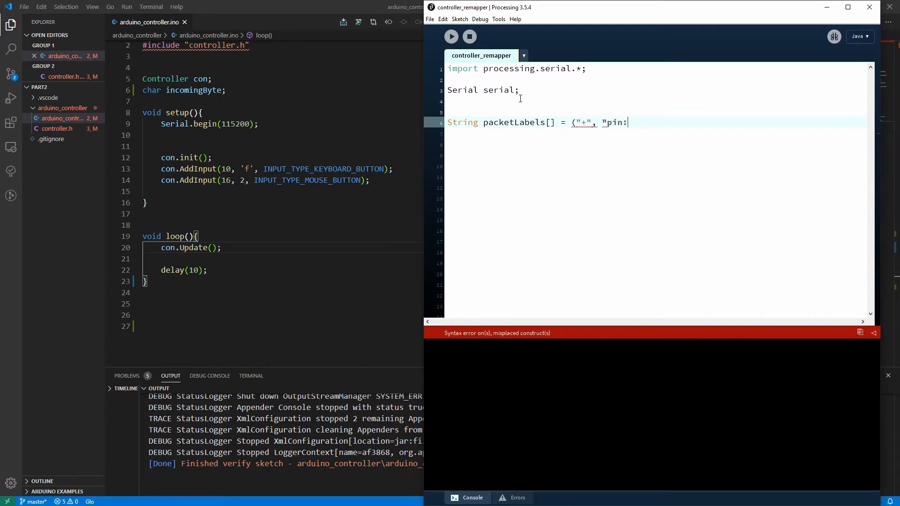
key(Backspace)
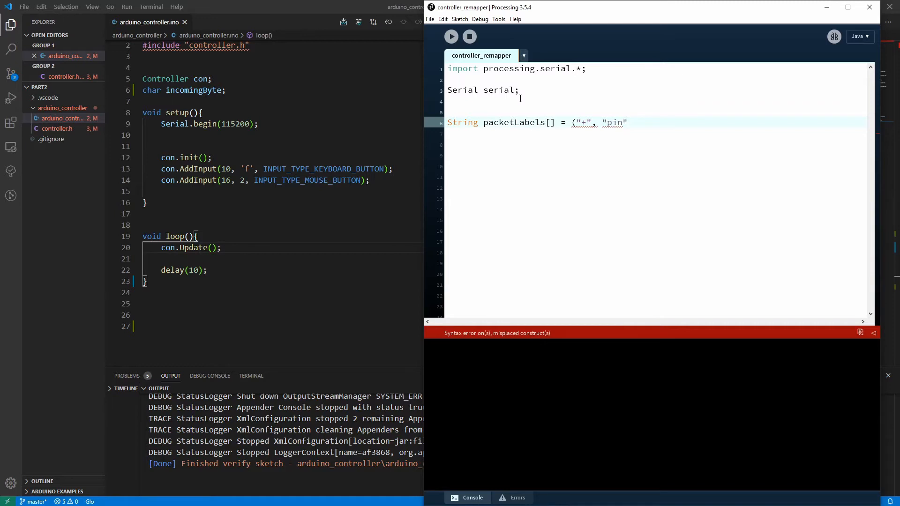
text(, "i)
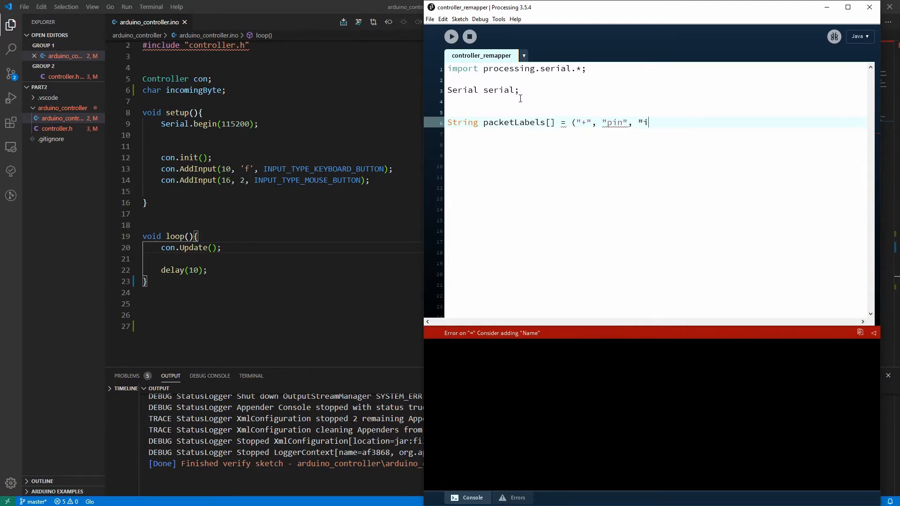
text(nputVal)
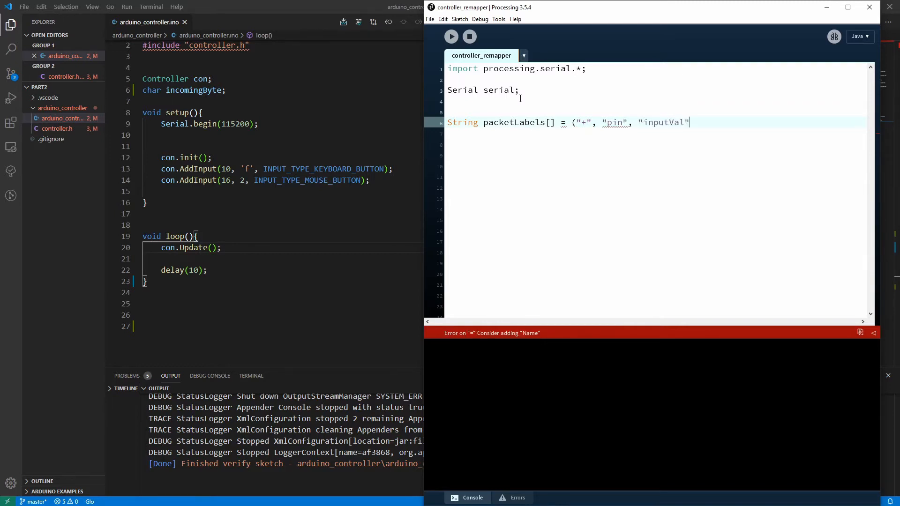
text(, "inpu)
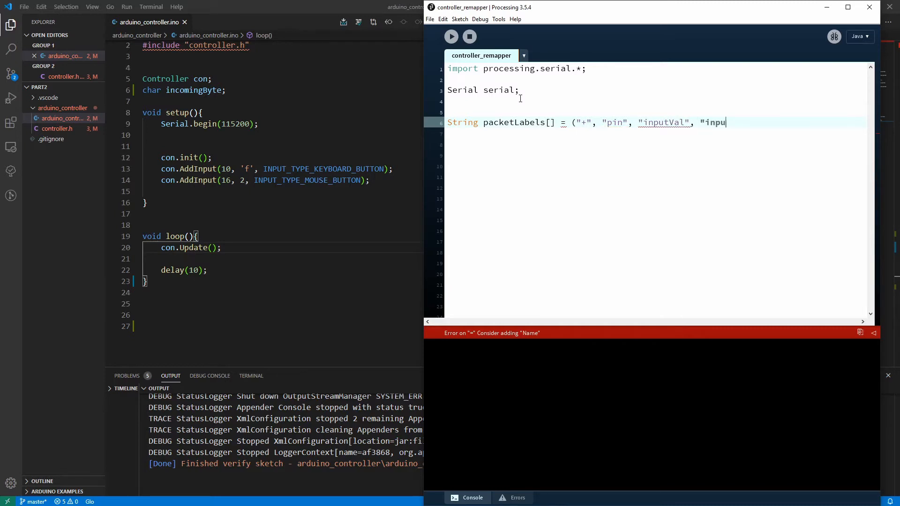
text(tType")
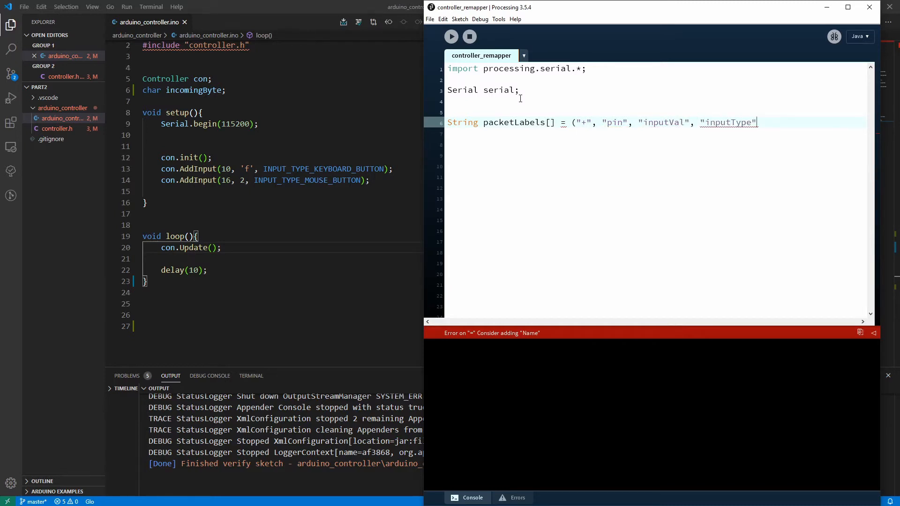
text(};)
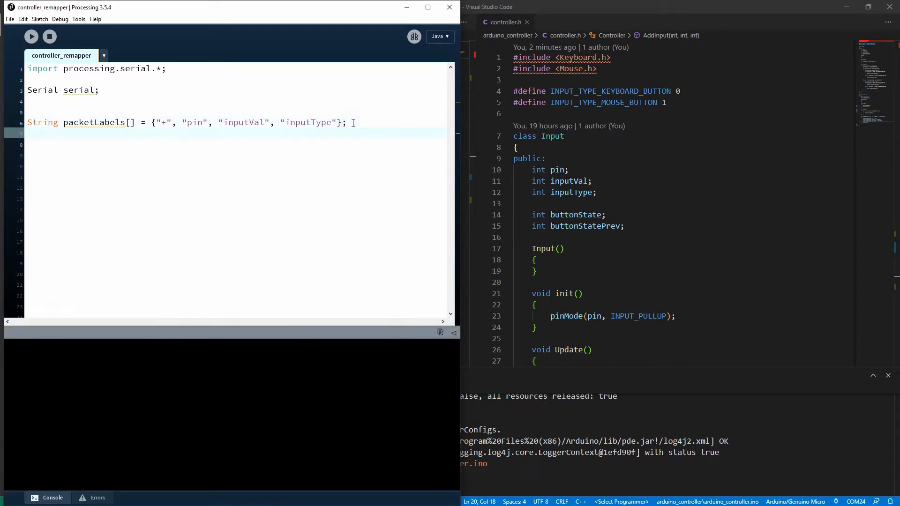
Add int packetLabelCount = 0 and a setup() that calls printArray(Serial.list())
text(int packetLabel)
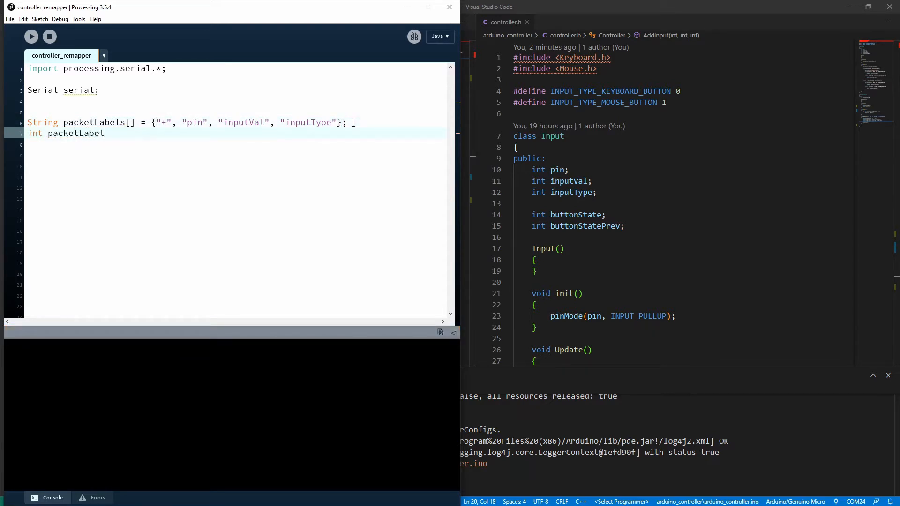
text(Count = 0;)
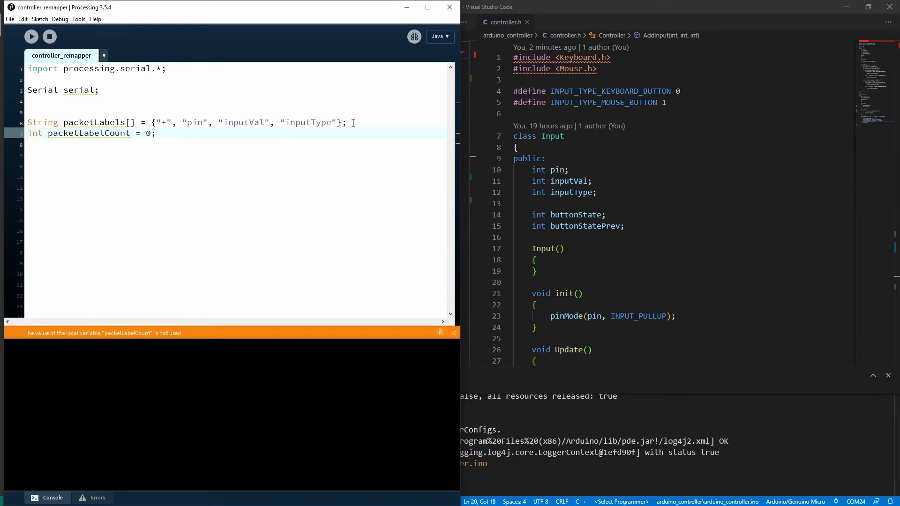
text(void setup(){)
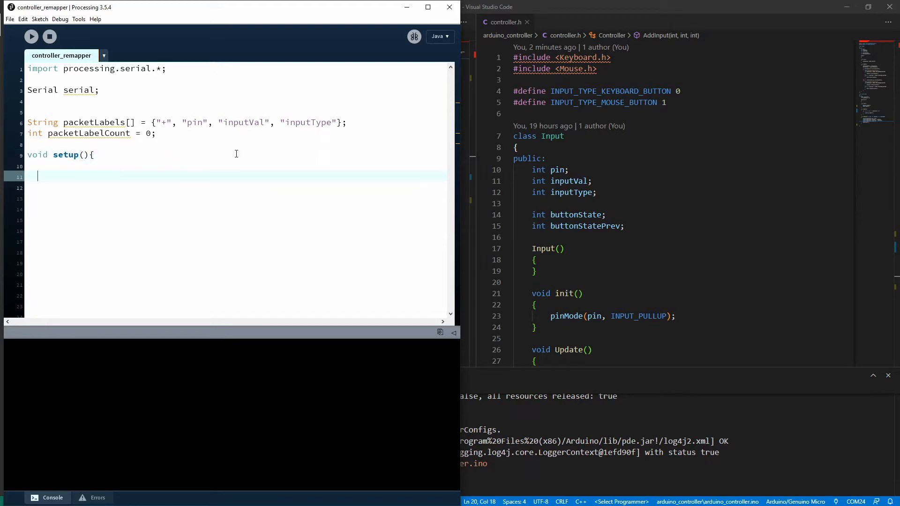
text(})
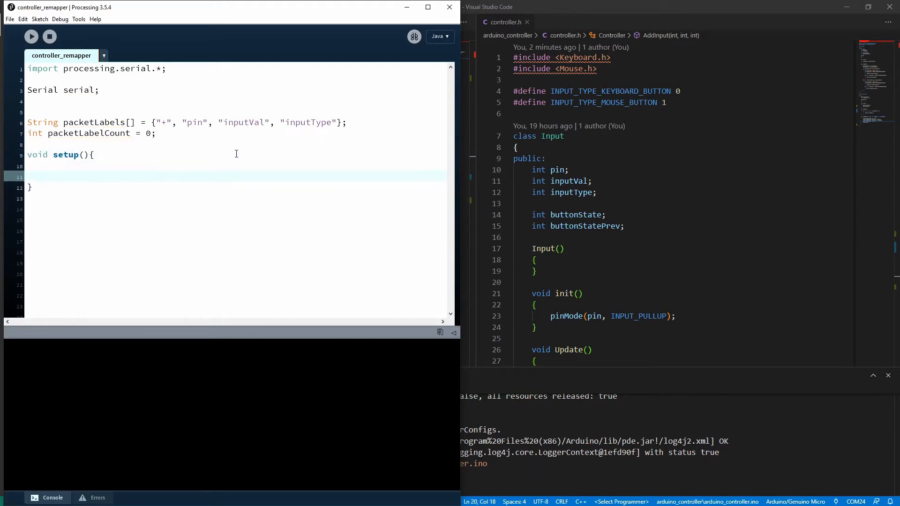
text(printArray)
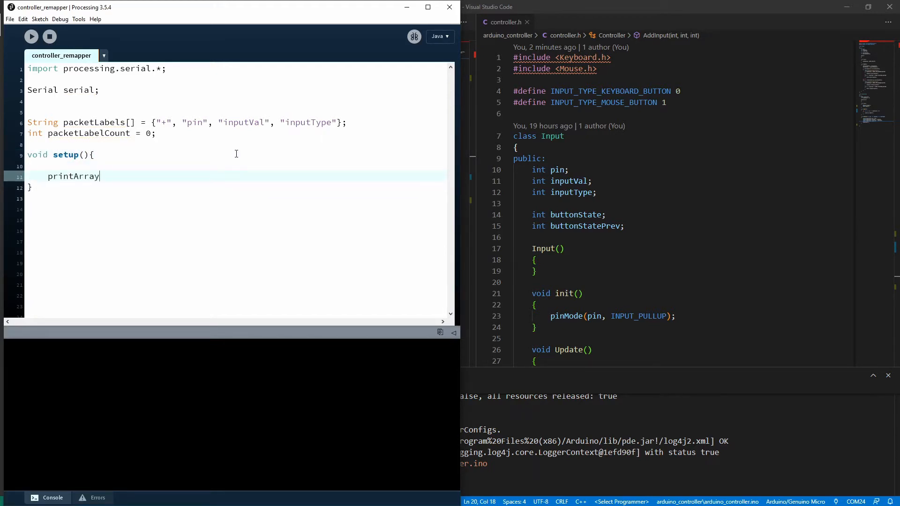
text((Serial.lis)
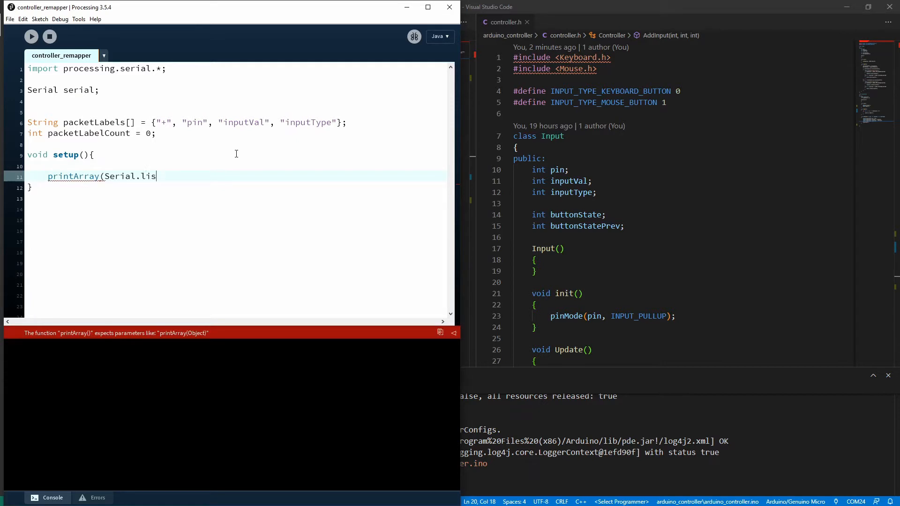
text(t());)
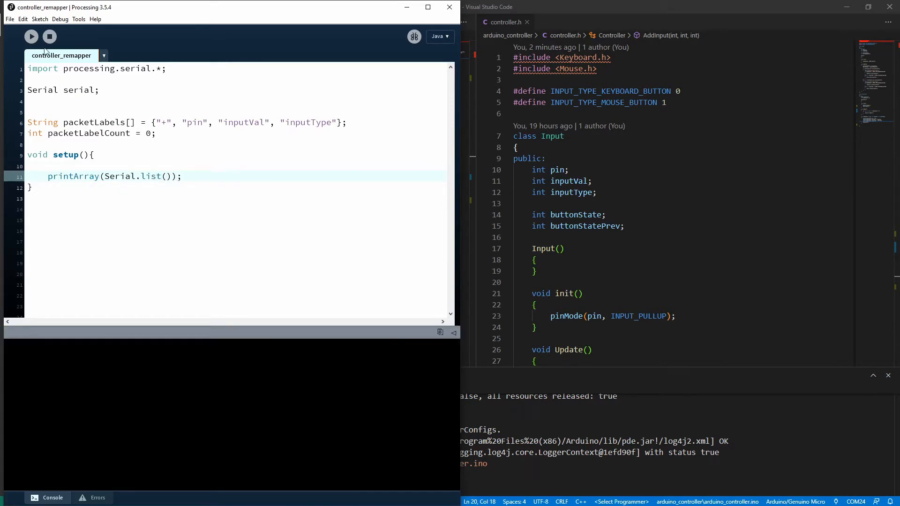
Run the sketch to list serial ports, then start serial = new Serial(this in setup()
click(31, 36)
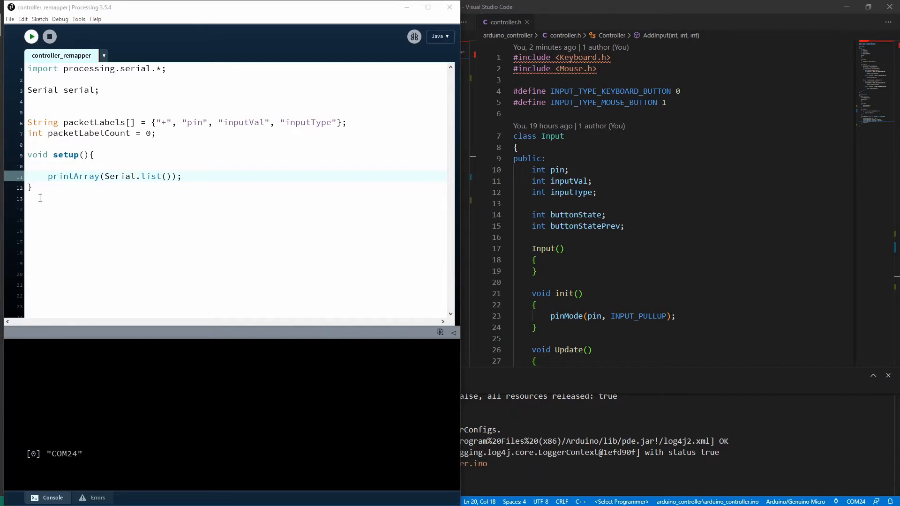
mouse_move(30, 463)
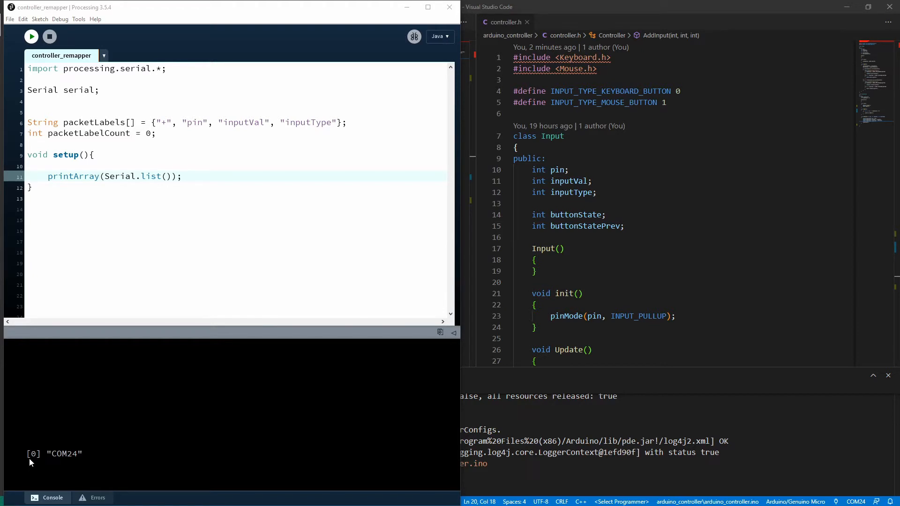
click(182, 176)
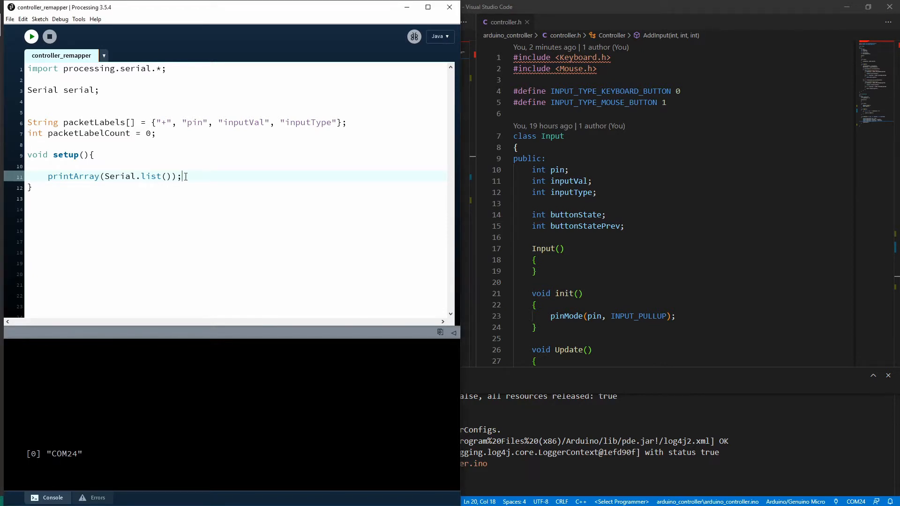
text(serial = new)
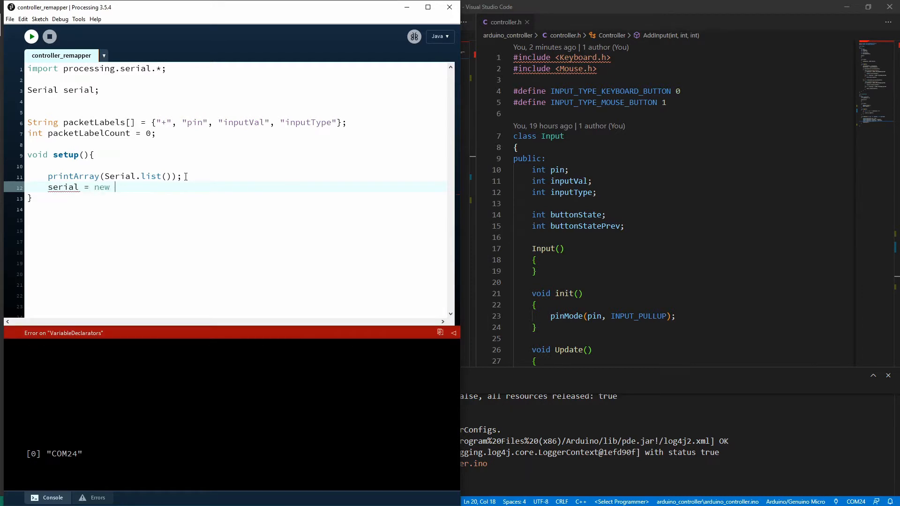
text(Serial(this)
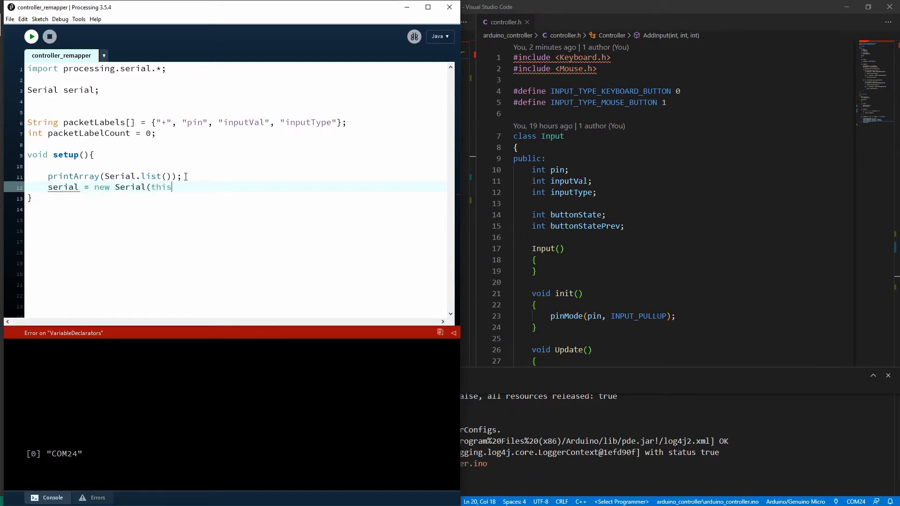
Finish the Serial constructor with Serial.list()[0] at 115200 baud and begin the next function
text(, Serial.list)
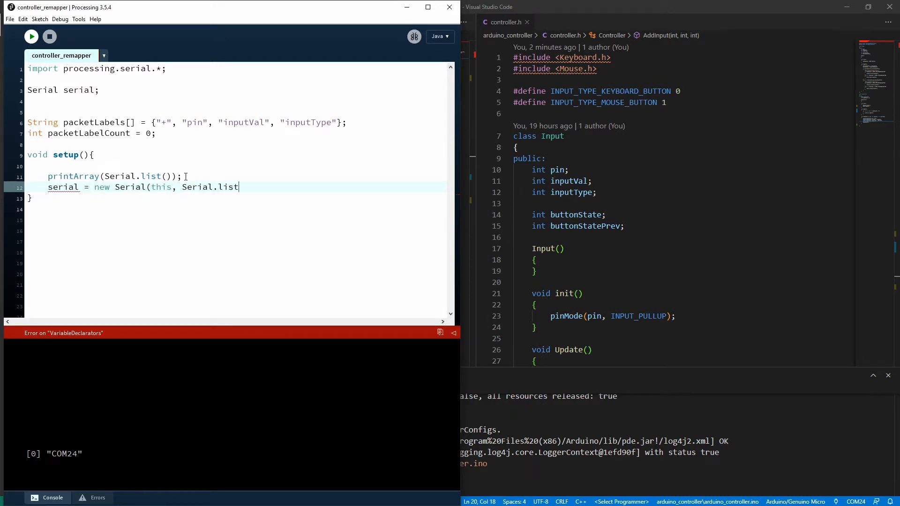
text(()[0])
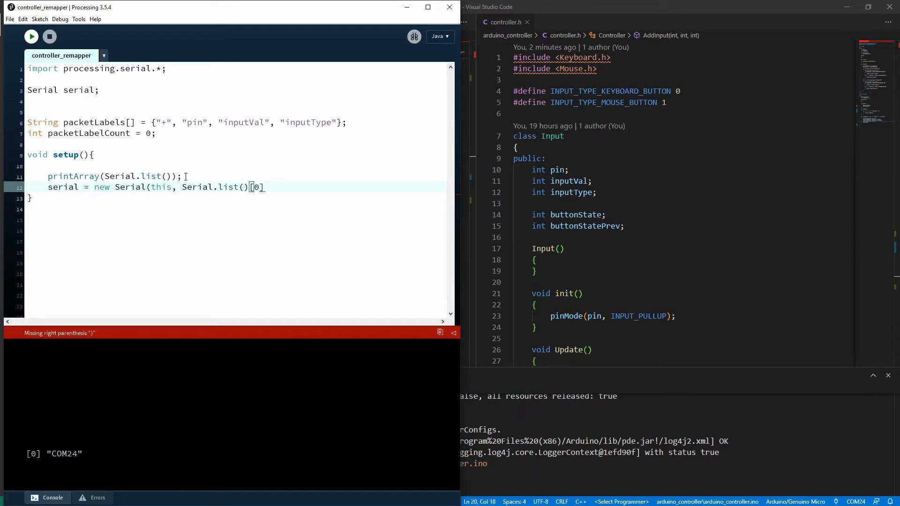
double_click(256, 187)
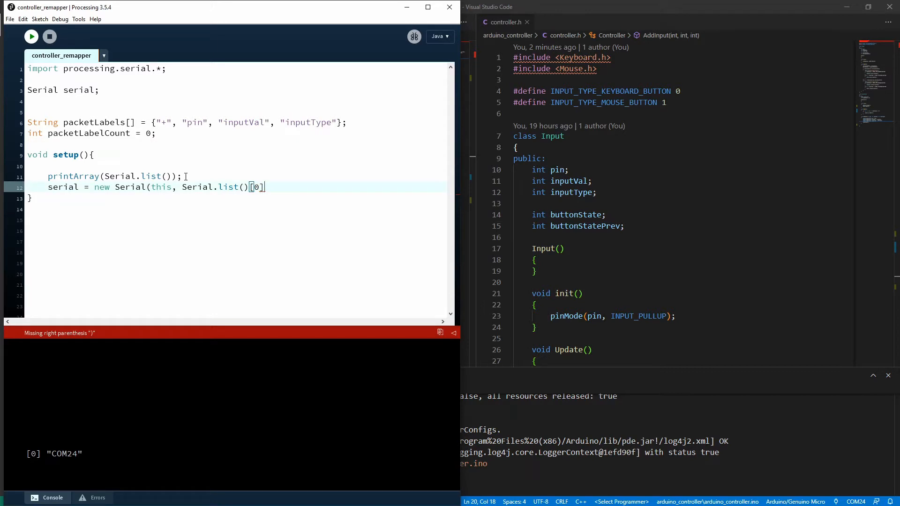
text(, 115200);)
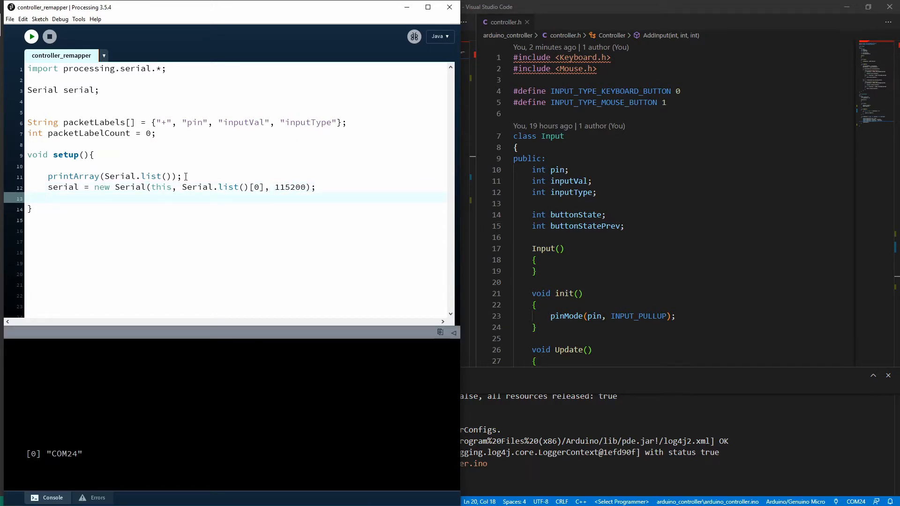
text(void draw(){)
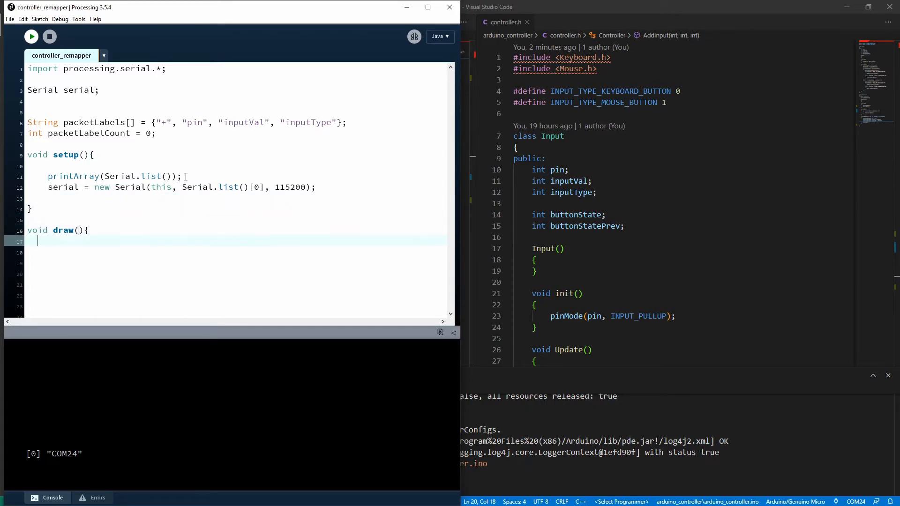
Write draw() so that if serial != null it calls processSerial()
text(})
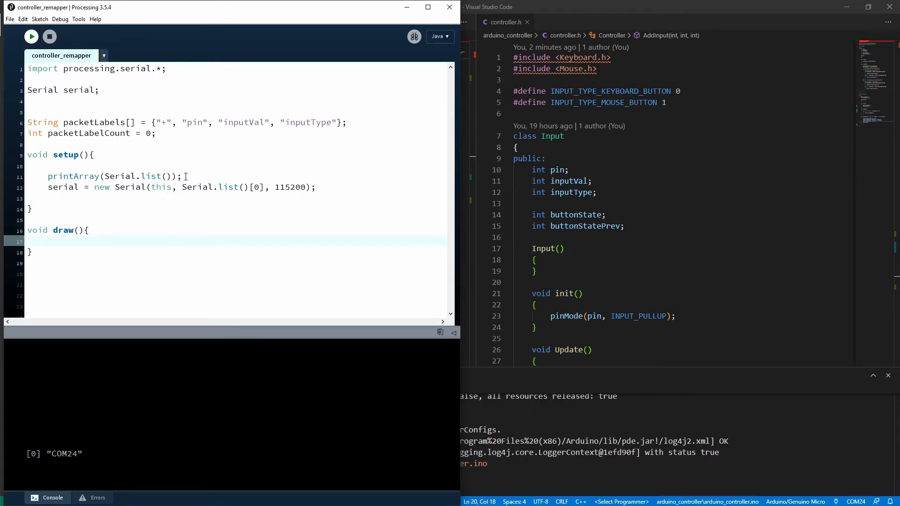
text(if (serial)
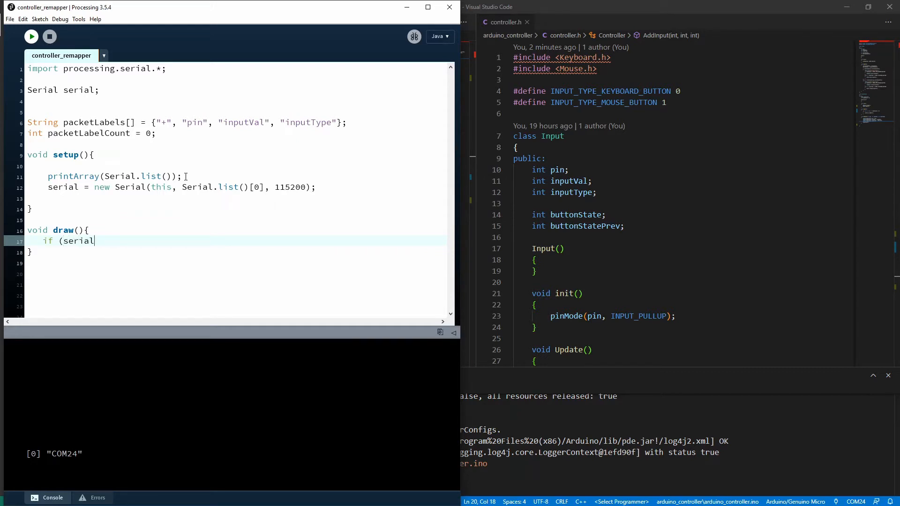
text(!= null){)
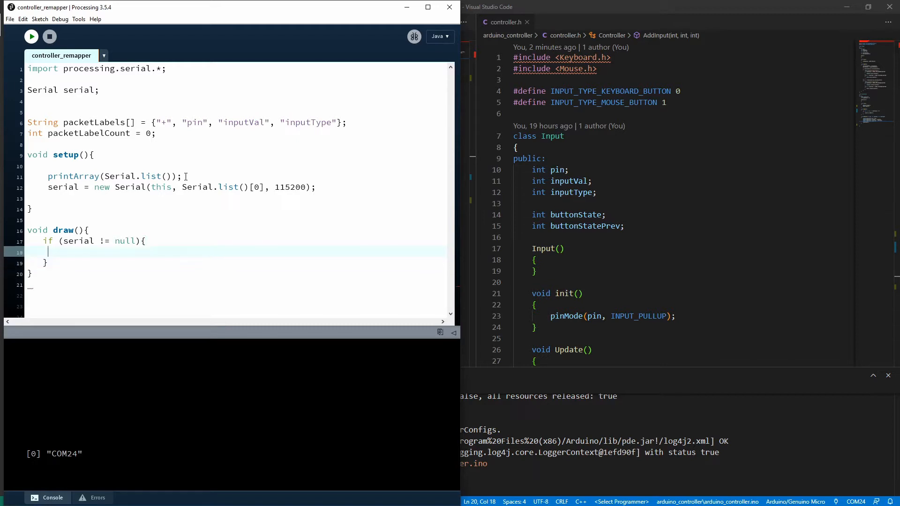
text(pr)
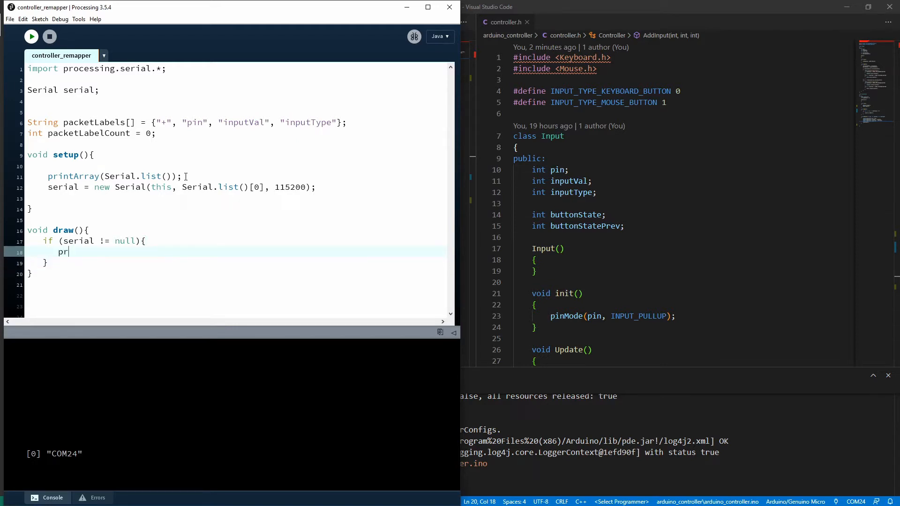
text(ocessSerial();)
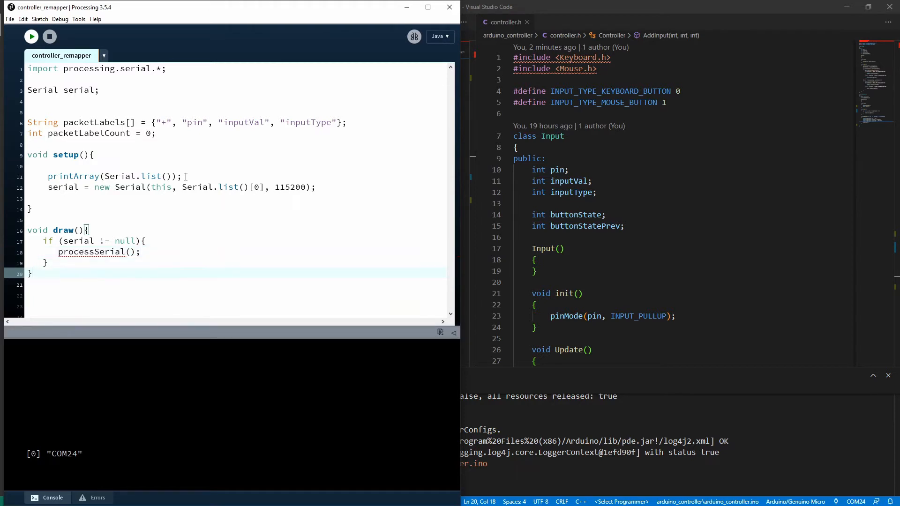
Write processSerial() looping while serial.available() > 0, reading inByte and println(inByte)
text(void pro)
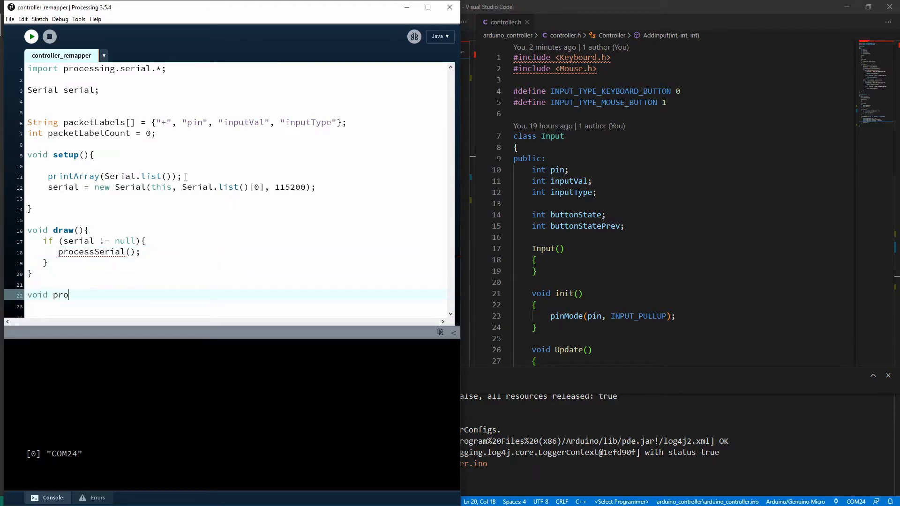
text(cessSerial(){)
click(233, 306)
text(while)
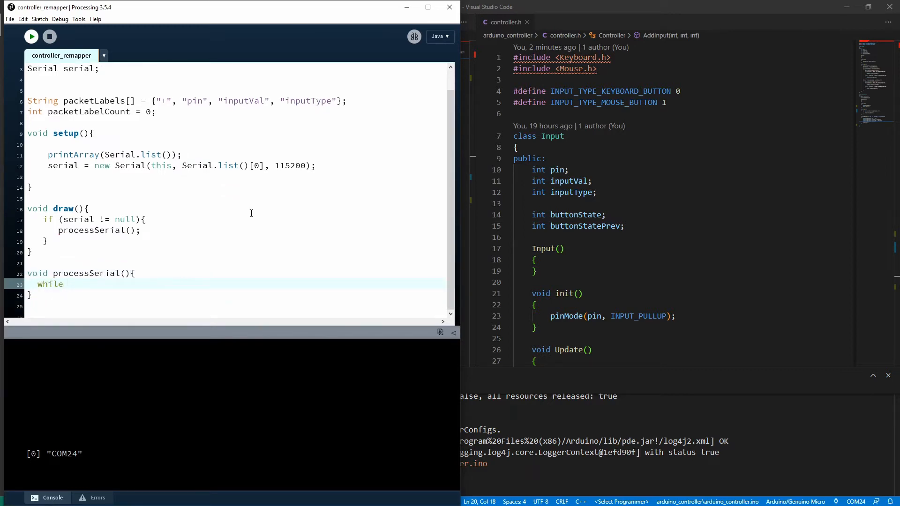
text((serial.a)
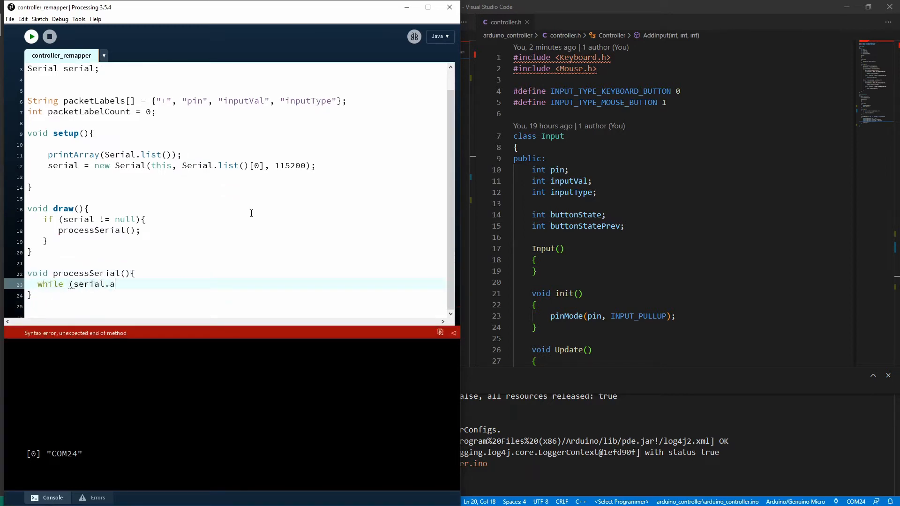
text(vailable() > 0){)
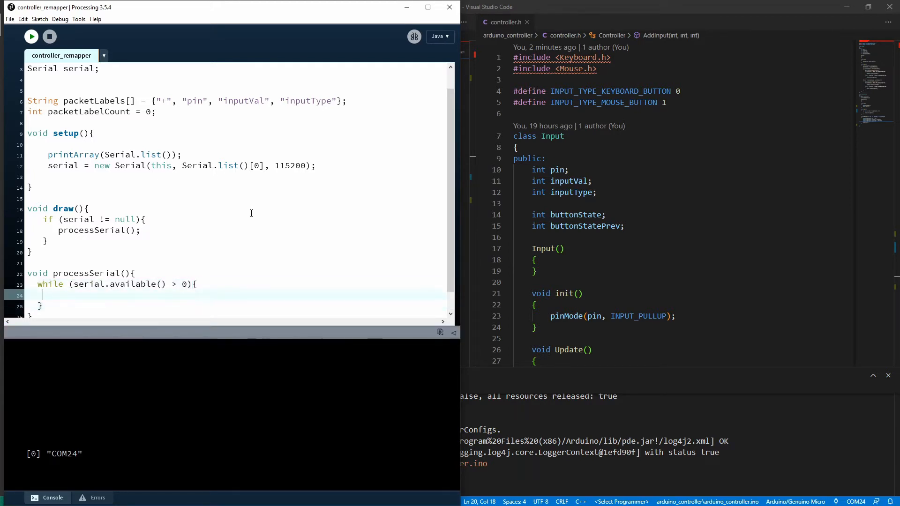
text(int inByte = serial.read();)
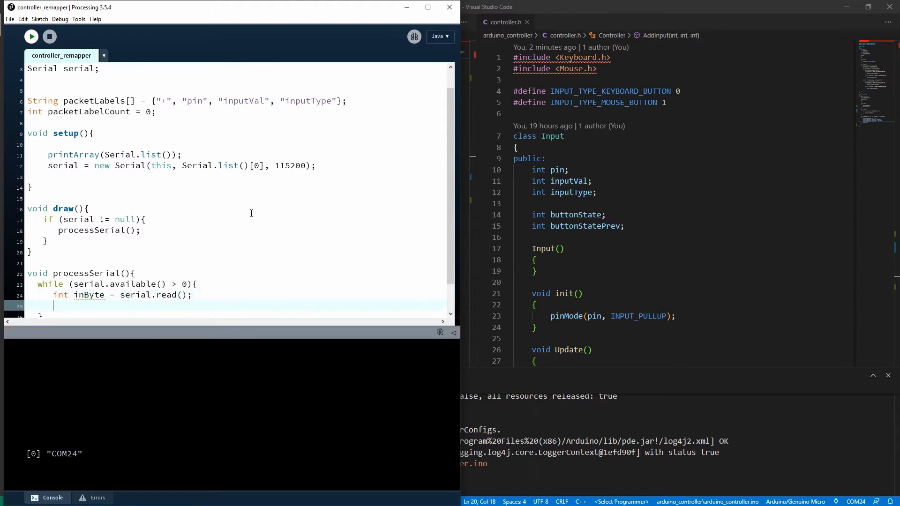
text(println()
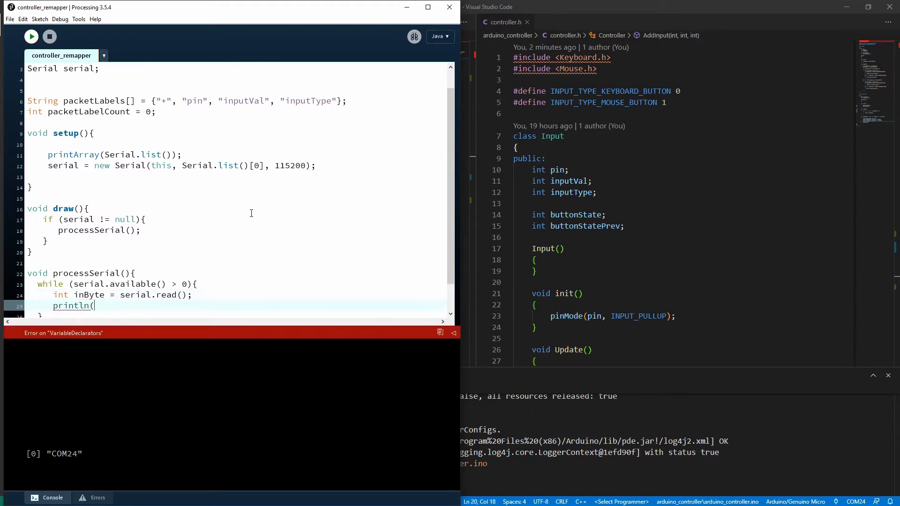
text(inByte);)
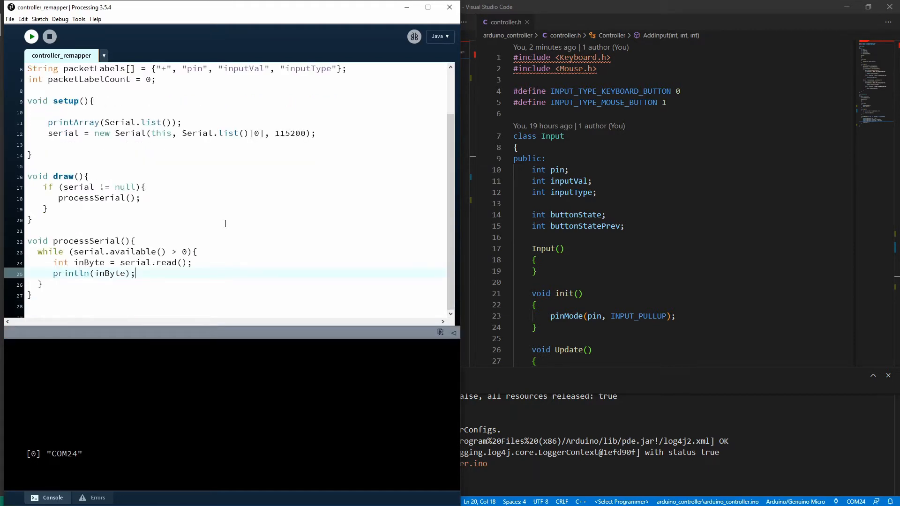
mouse_move(81, 281)
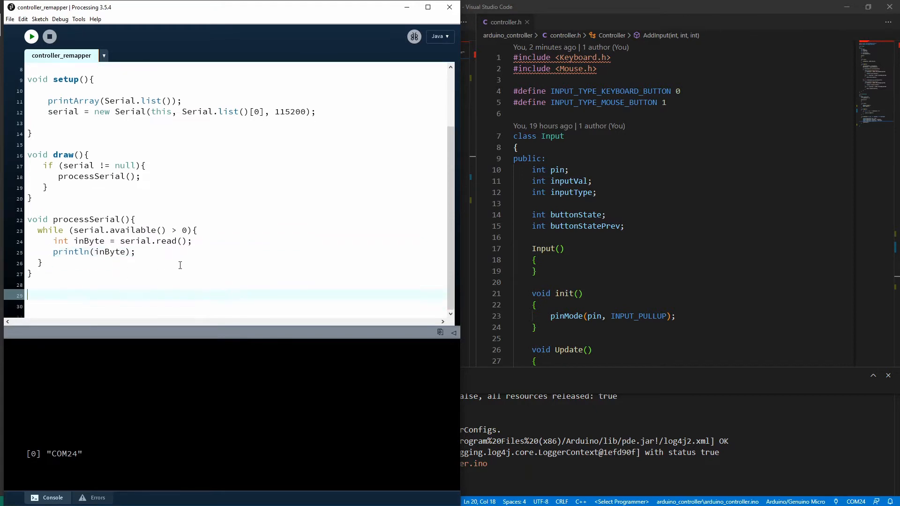
Start keyPressed() with an if (key == 'g') check
text(void keyPre)
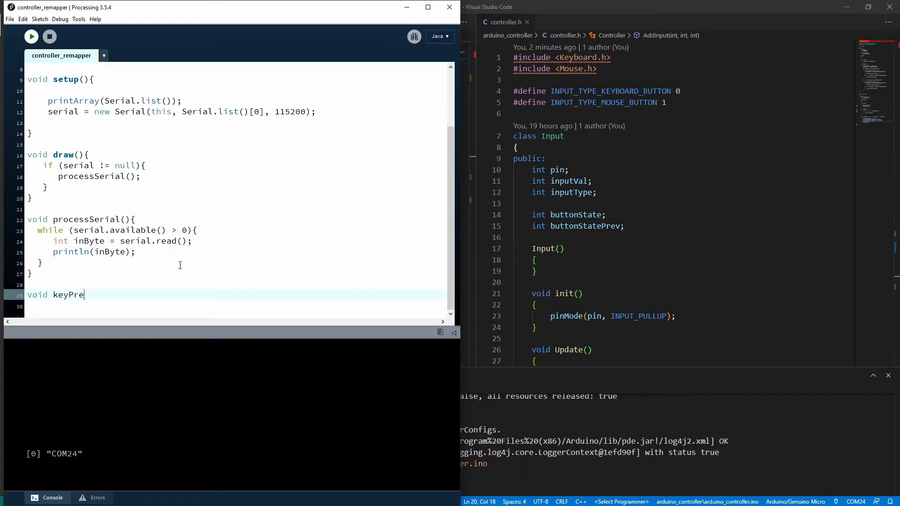
text(ssed(){)
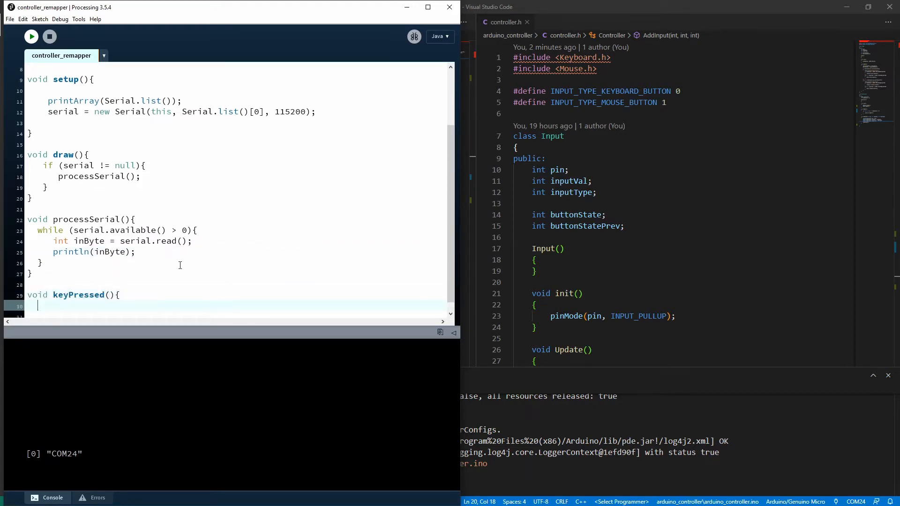
text(if (key)
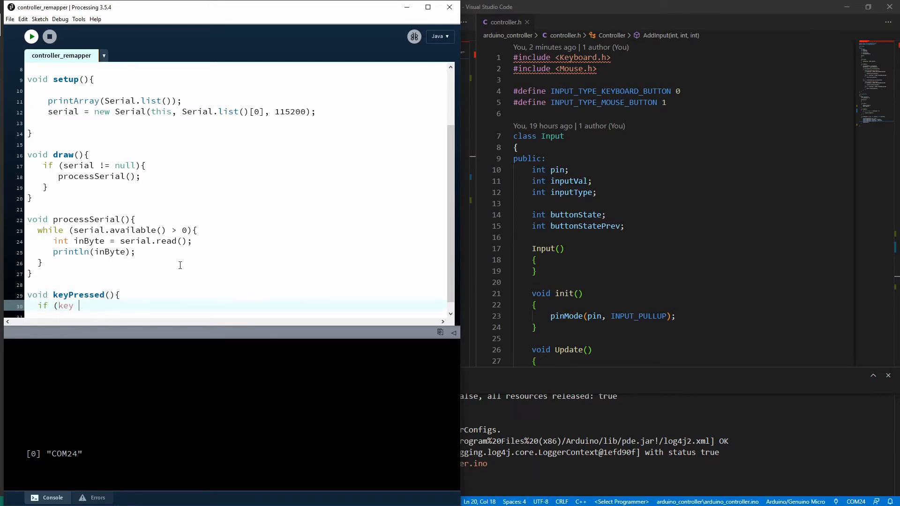
text(== 'g'){)
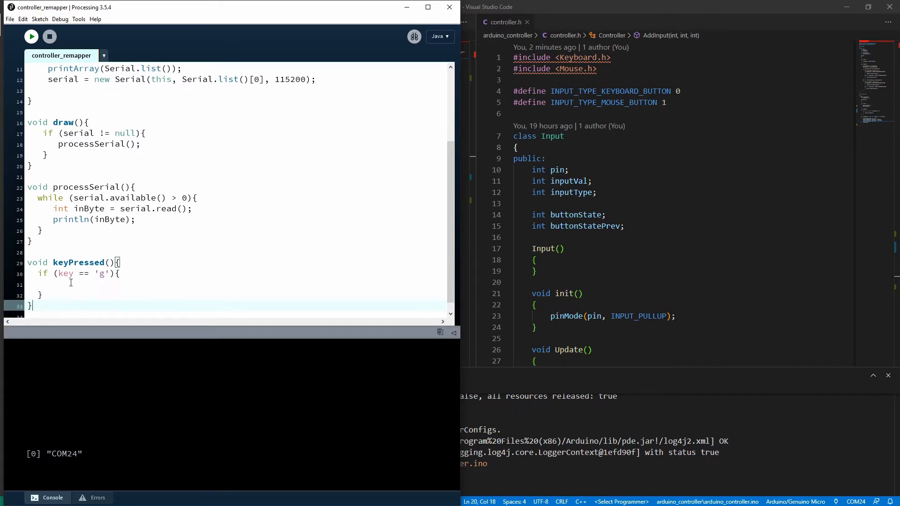
Inside it println "Requesting Config..." and serial.write("config")
text(prin)
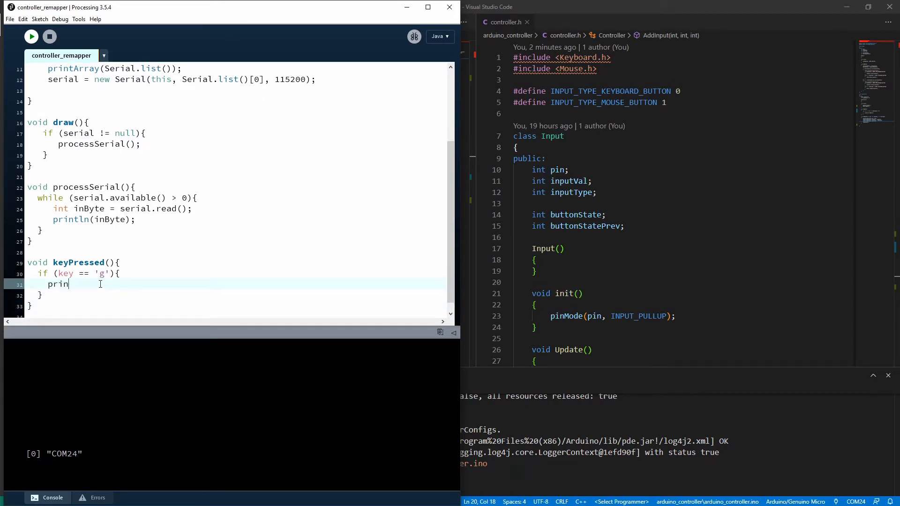
text(tln("Requesting)
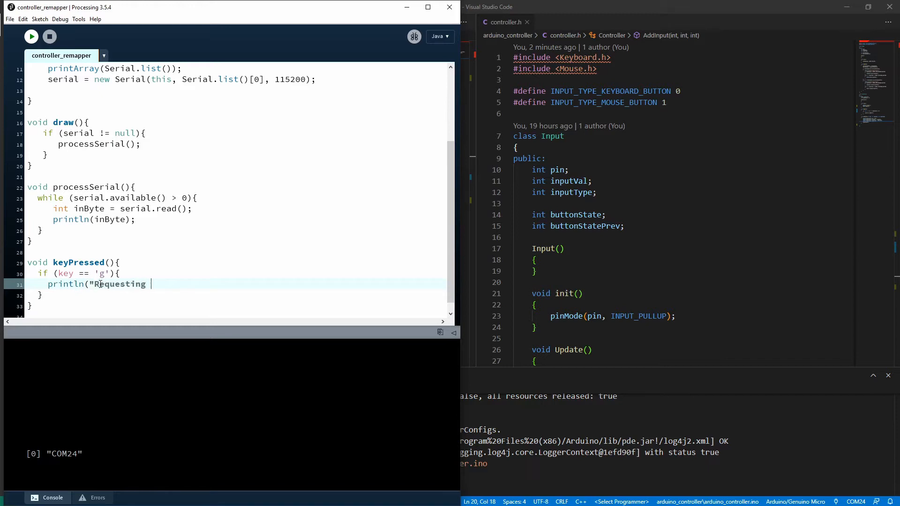
text(Config)
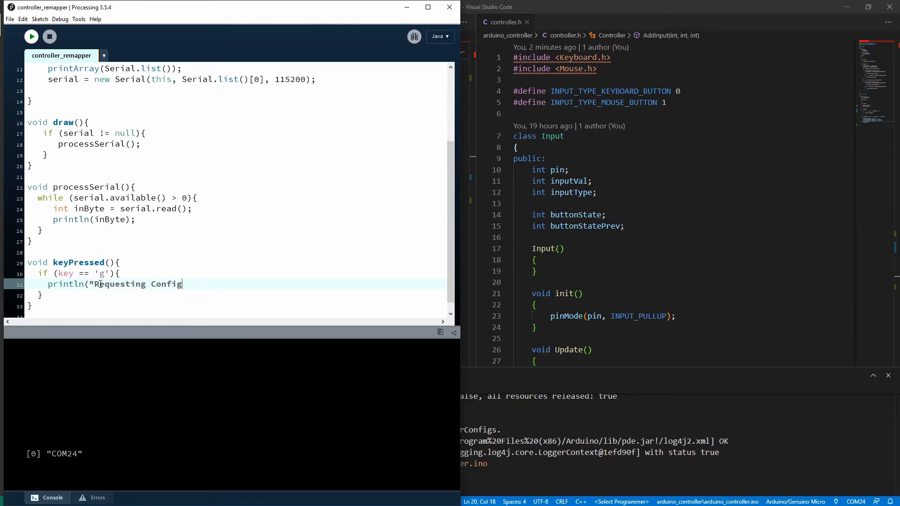
text(...");)
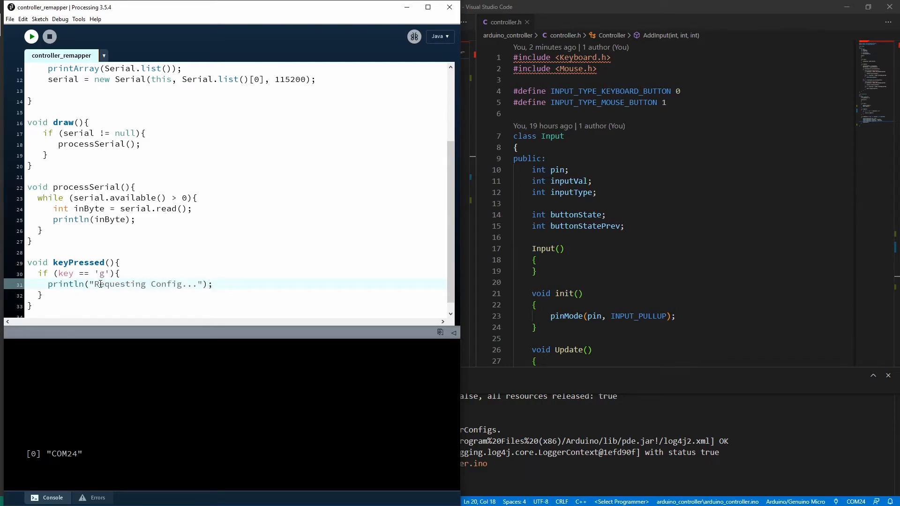
text(serial.wr)
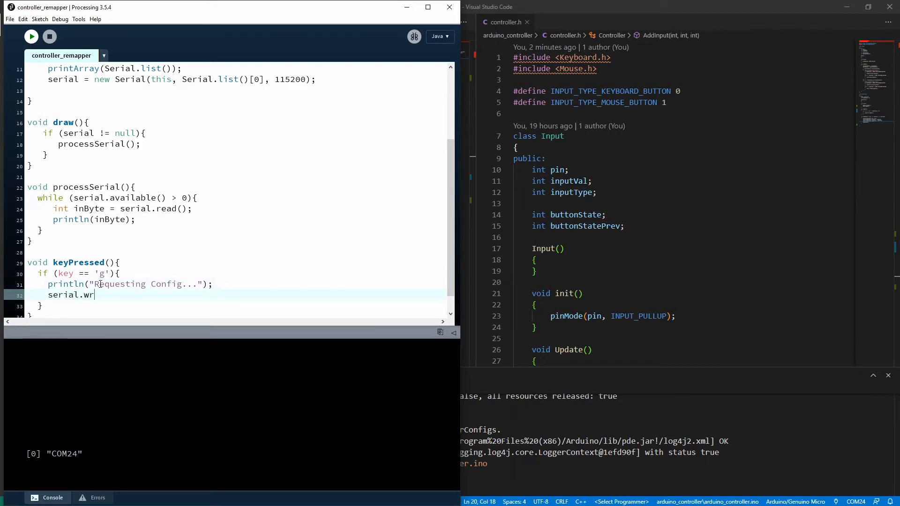
text(ite("config");)
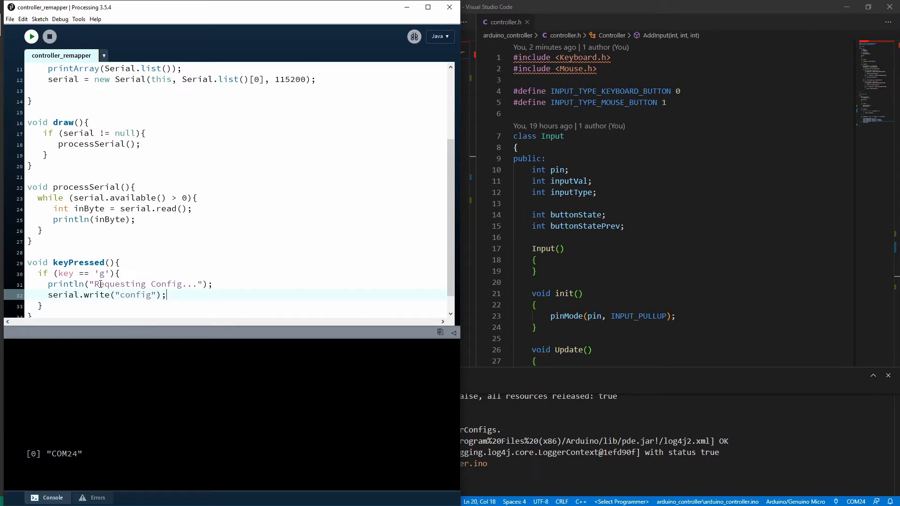
mouse_move(218, 295)
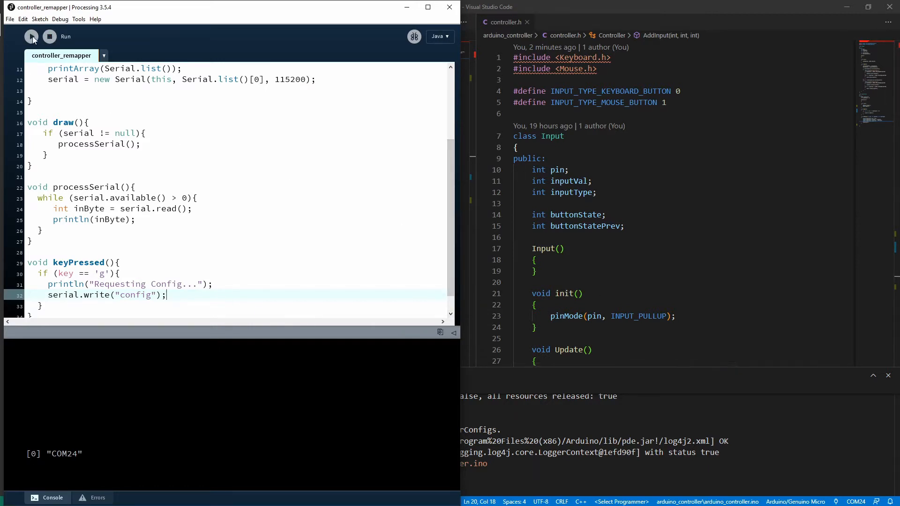
Run the remapper sketch from the Processing toolbar
click(31, 37)
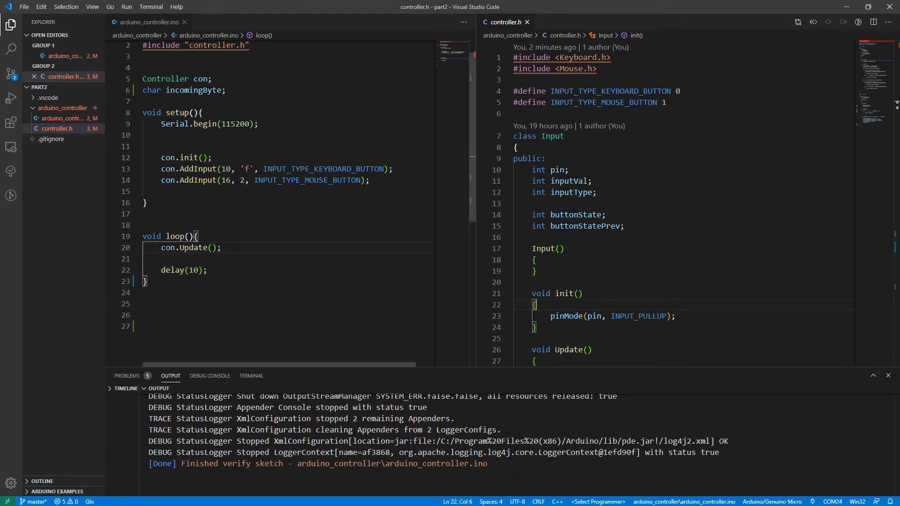
Call HandleSerial() from loop() and start the void HandleSerial() function
text(Handle)
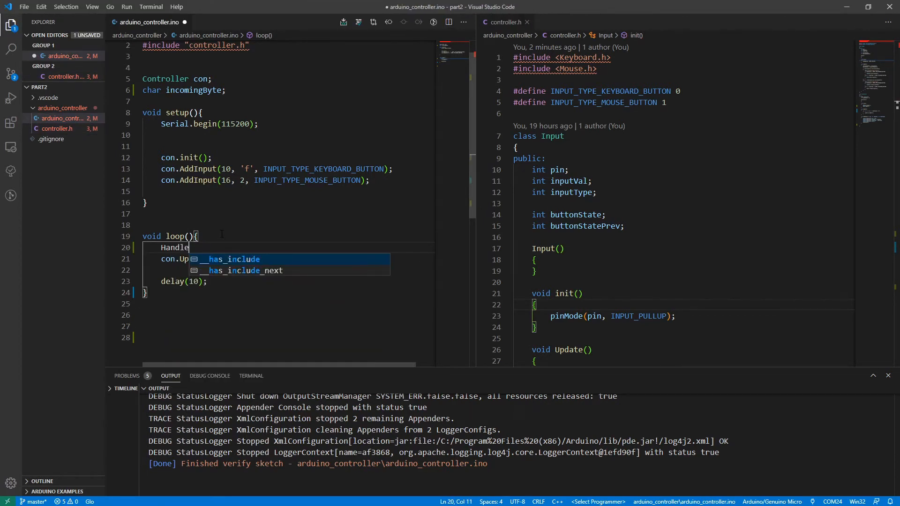
text(Serial();)
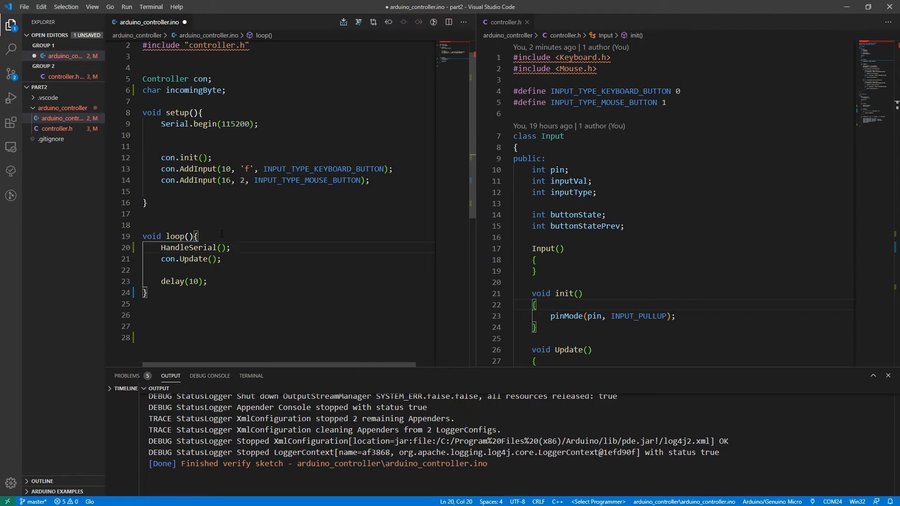
text(void)
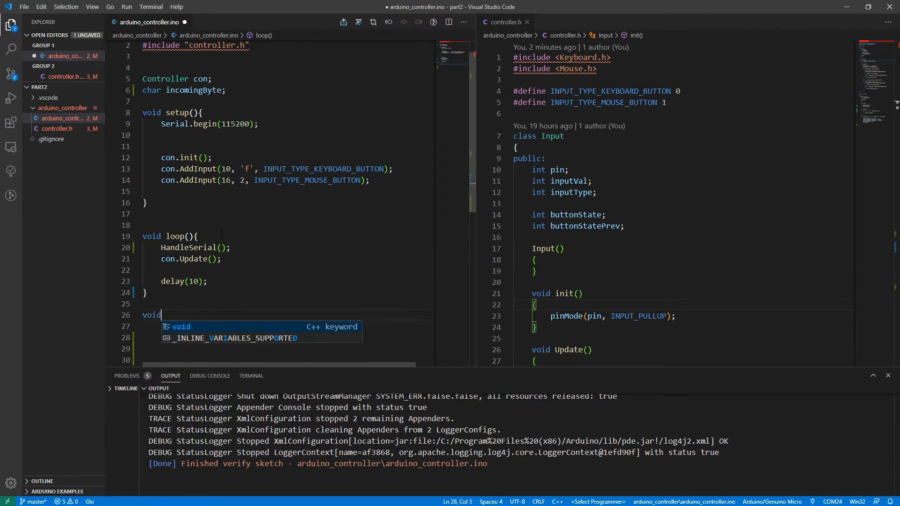
text(HandleSerial(){)
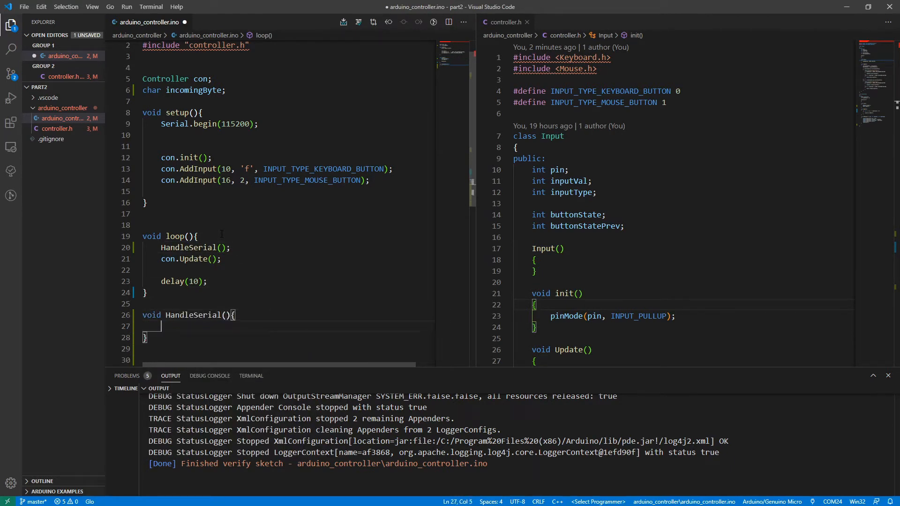
Declare String packet = "" and open a while (Serial.available()) loop
text(Str)
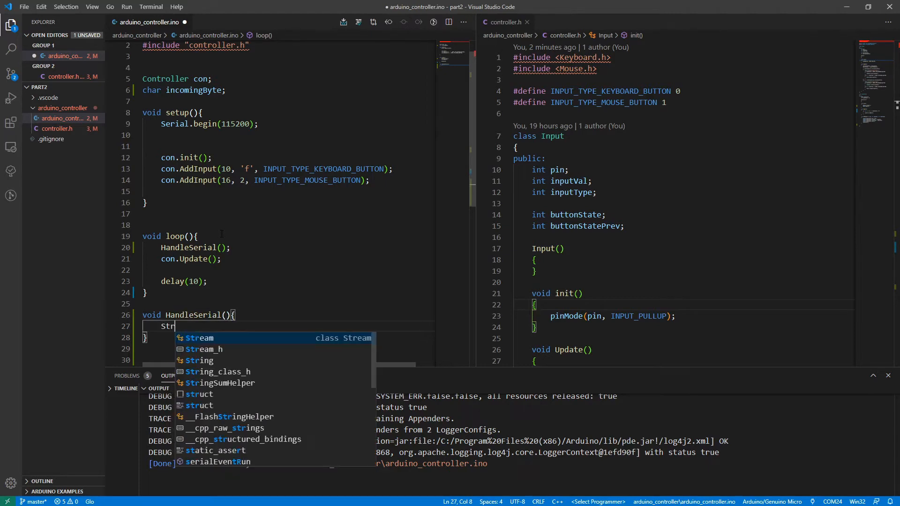
text(ing packet = "";)
text(w)
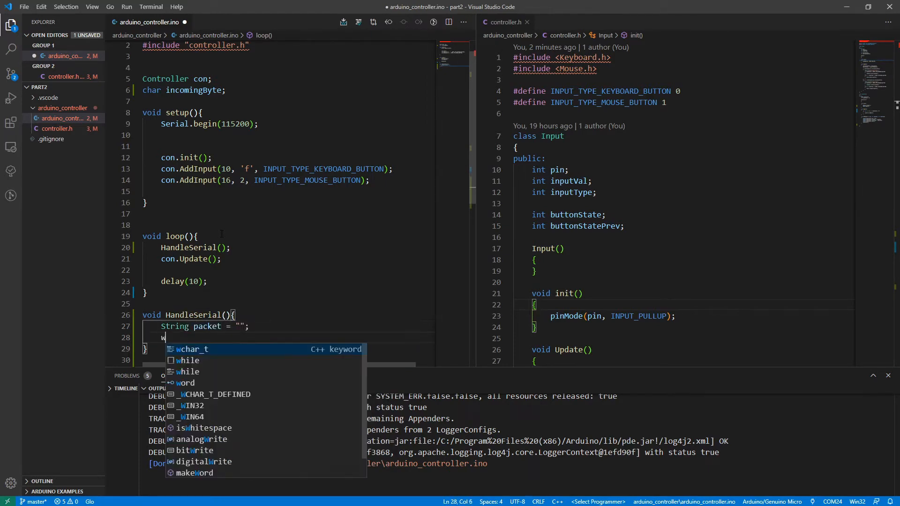
text(hile (Serial.available)
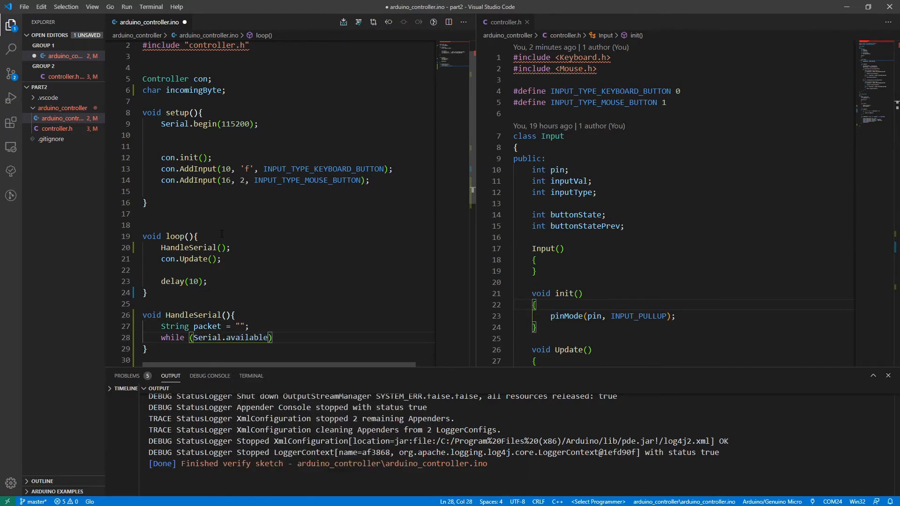
text(())
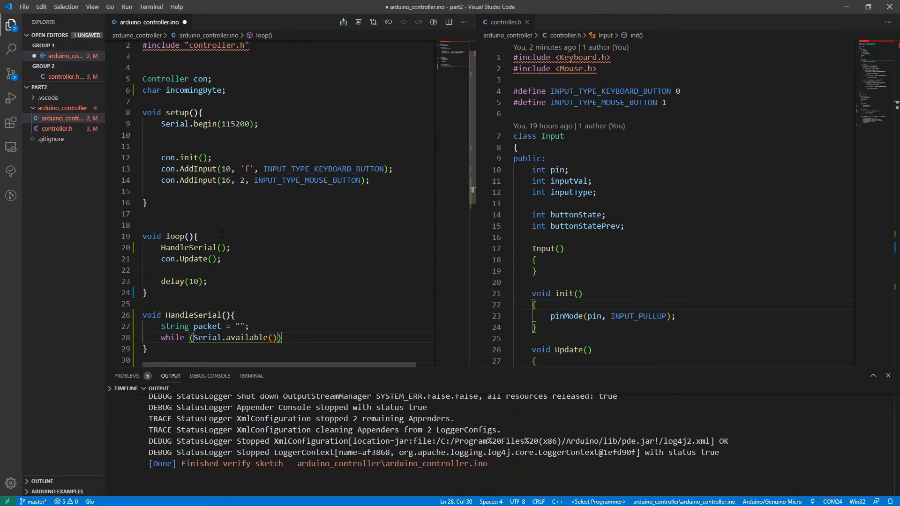
text({)
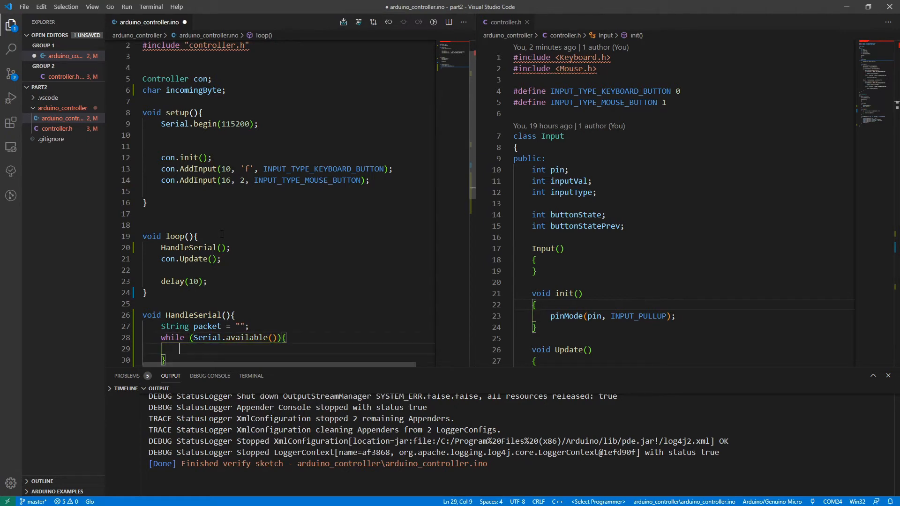
Read Serial.read() into char incomingByte and append it to packet
scroll(down, 3)
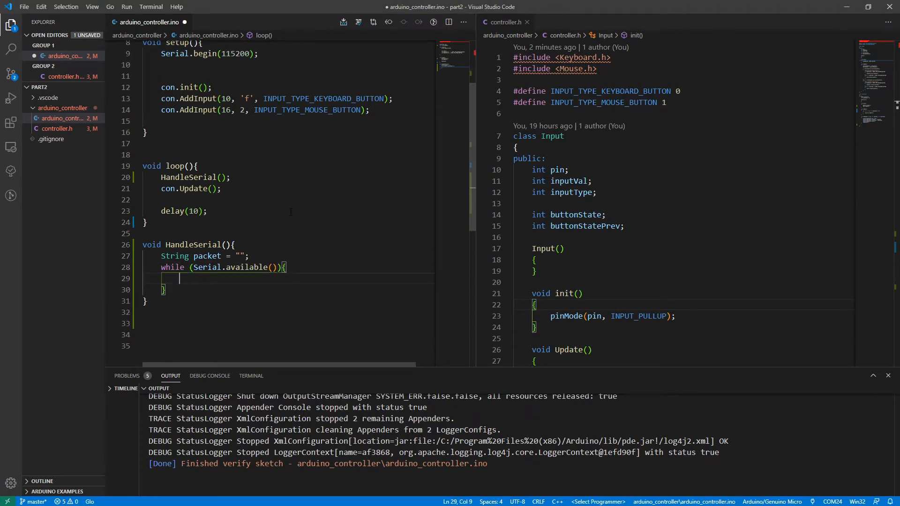
text(incomingByte)
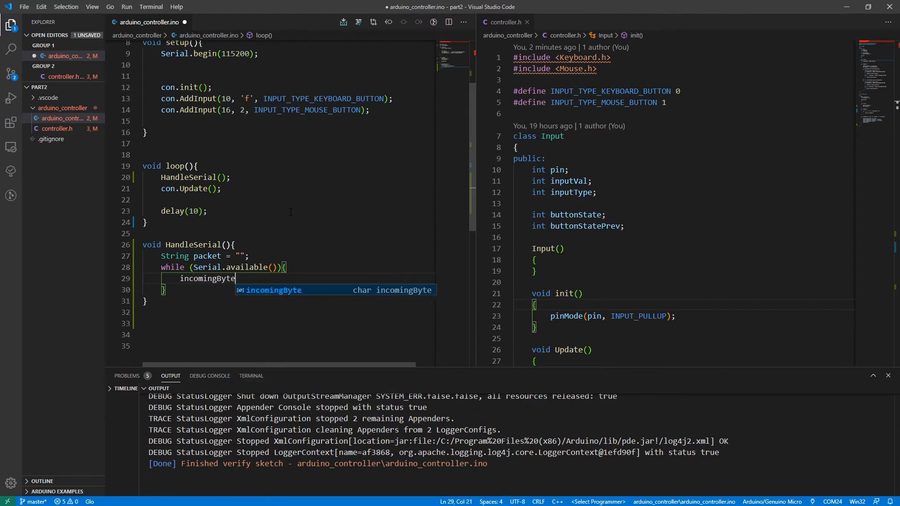
text(= Serial.r)
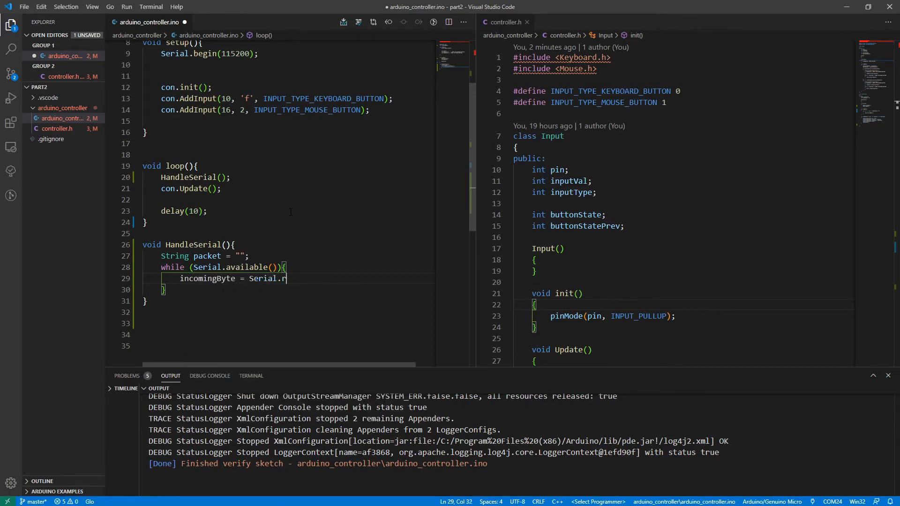
text(ead();)
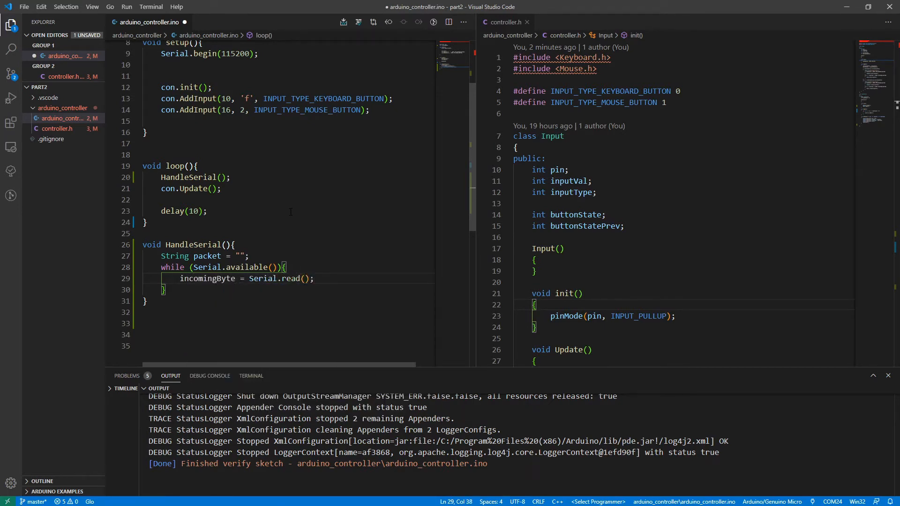
text(char)
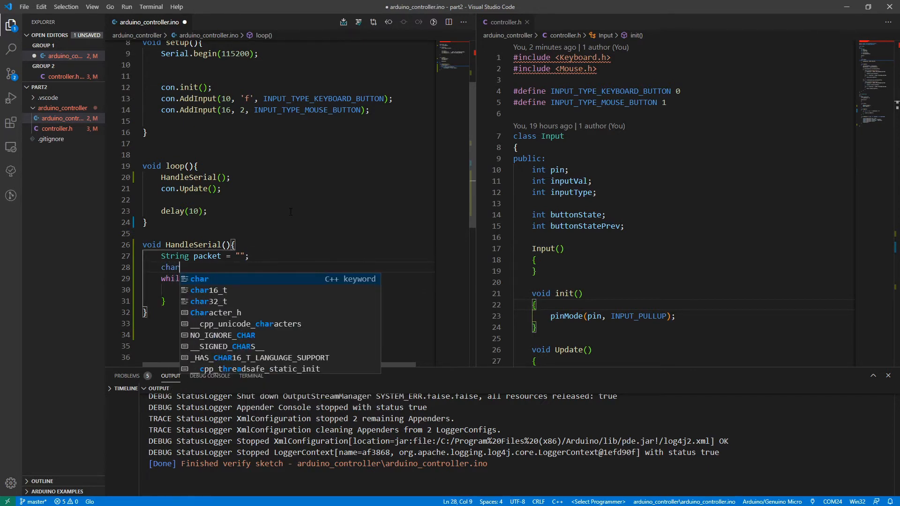
text(incomingByte;)
click(288, 290)
text(incomingByte = Serial.read();)
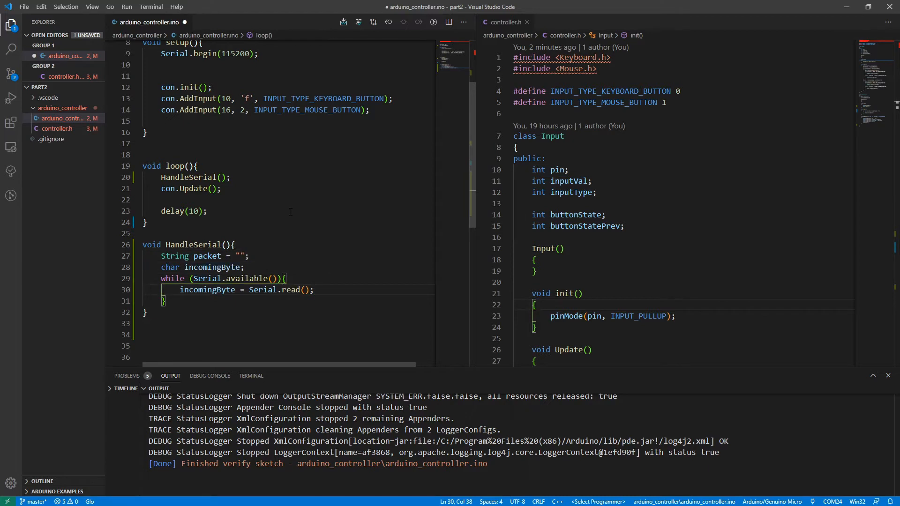
text(packet += i)
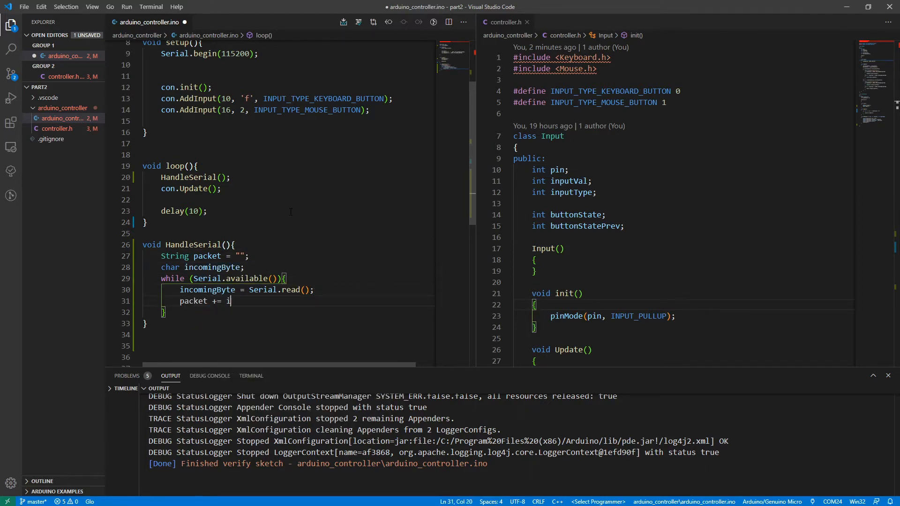
text(ncomingByte;)
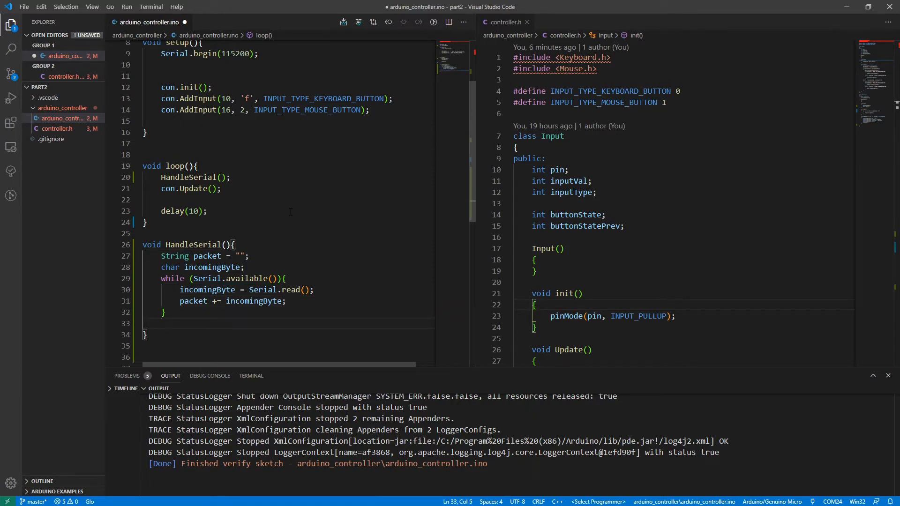
If packet.length() > 0 and packet == "config", Serial.print returningConfig
text(if ()
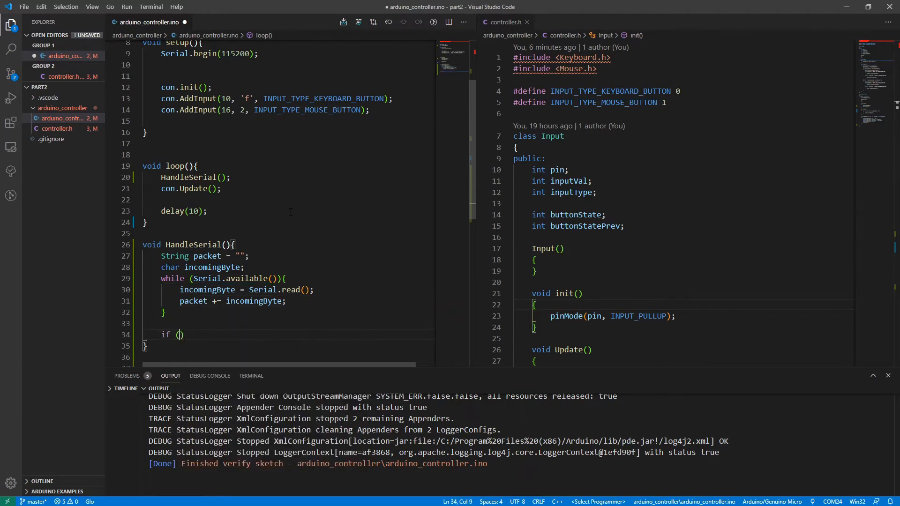
text(packet.length)
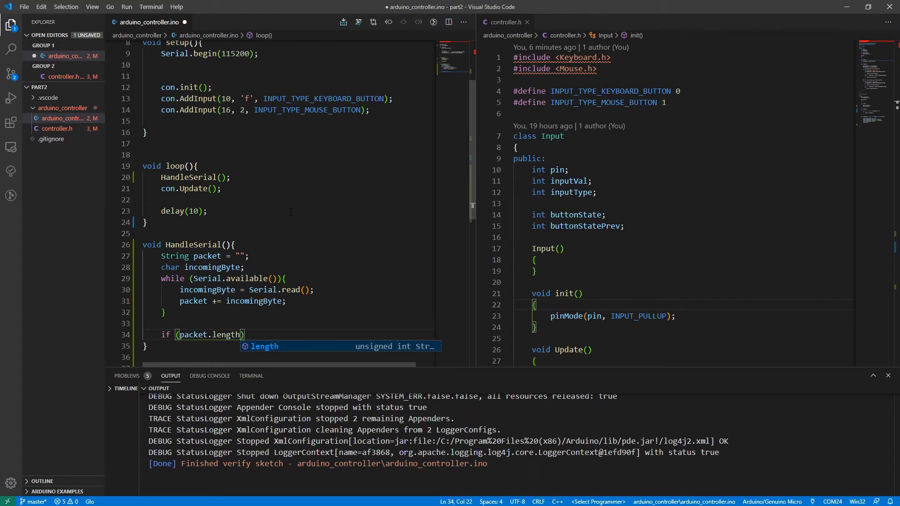
text(() > 0){)
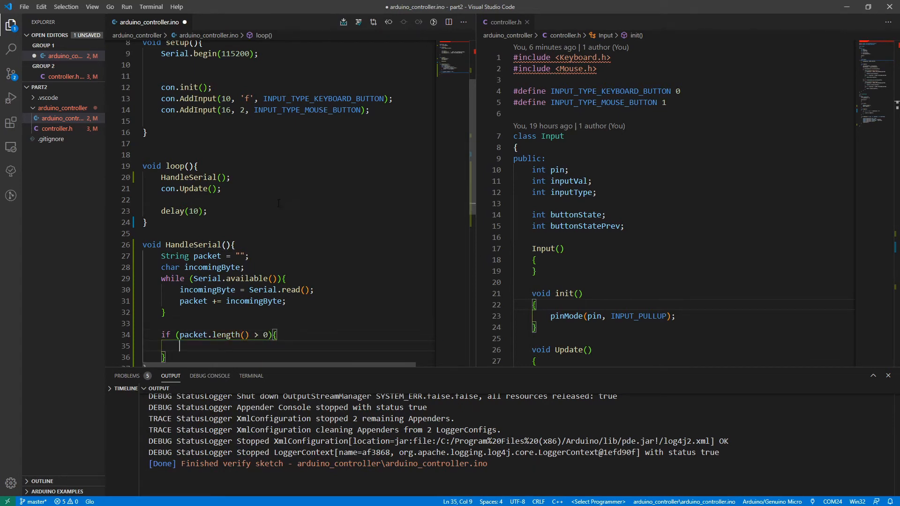
text(if (packet)
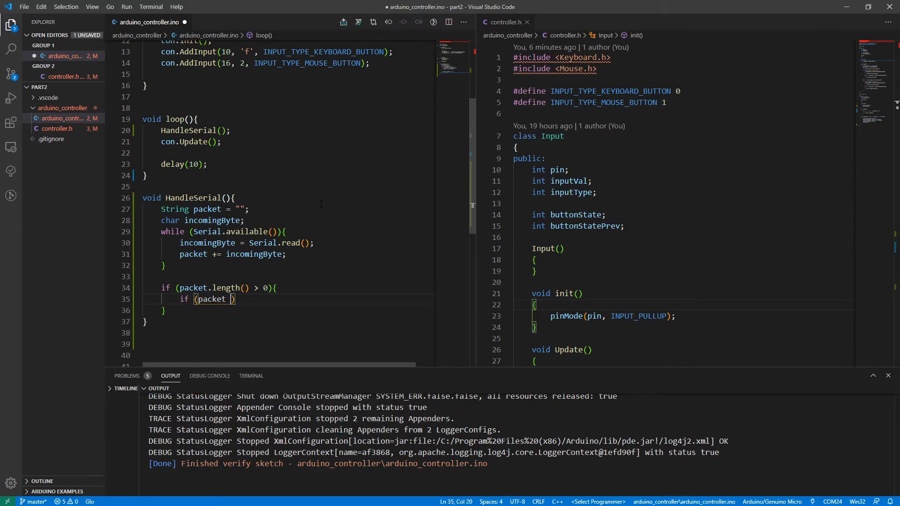
text(== "config")
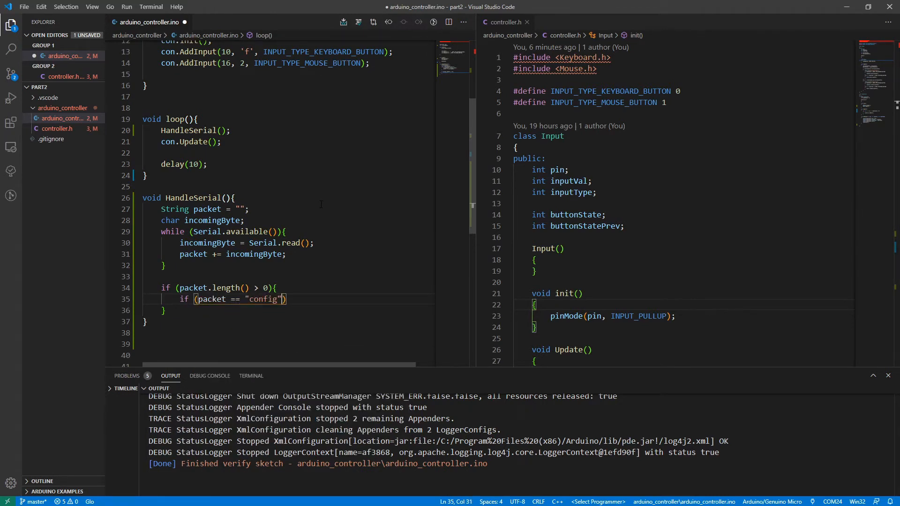
text({)
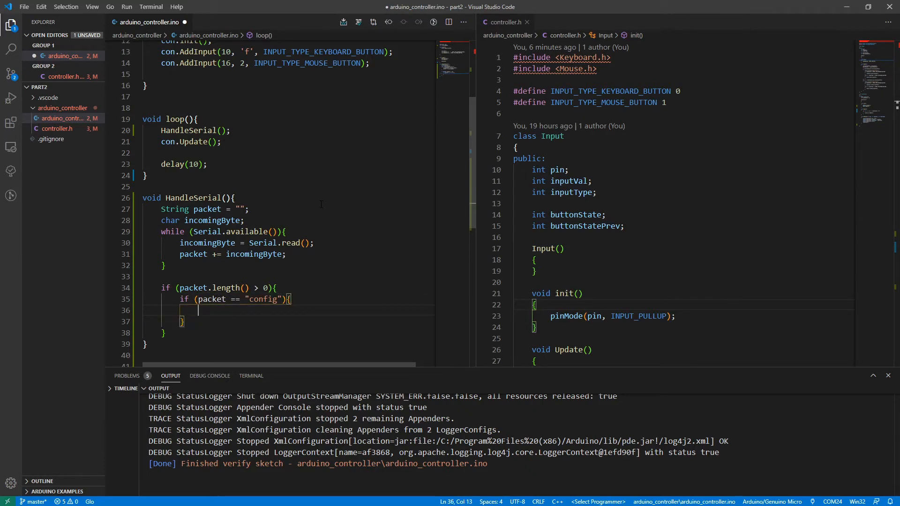
text(Serial.println("returningCong)
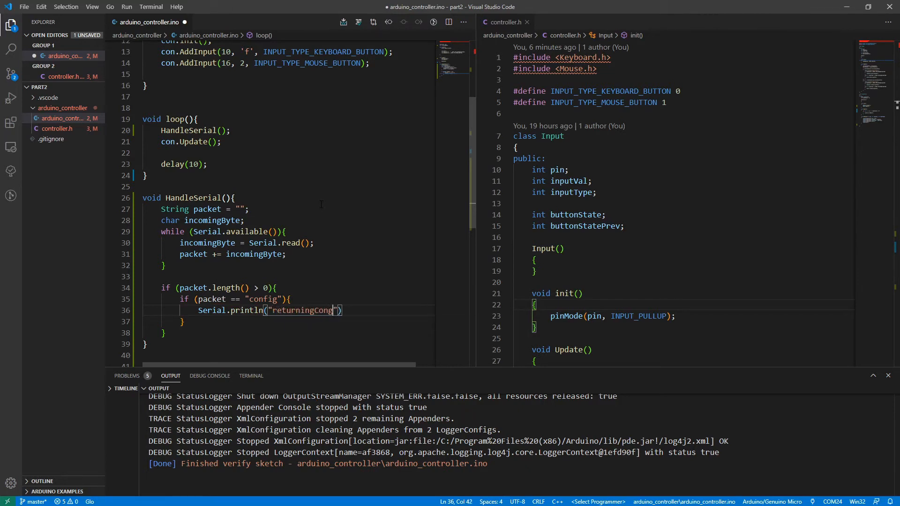
text(fig)
click(287, 323)
text( else {)
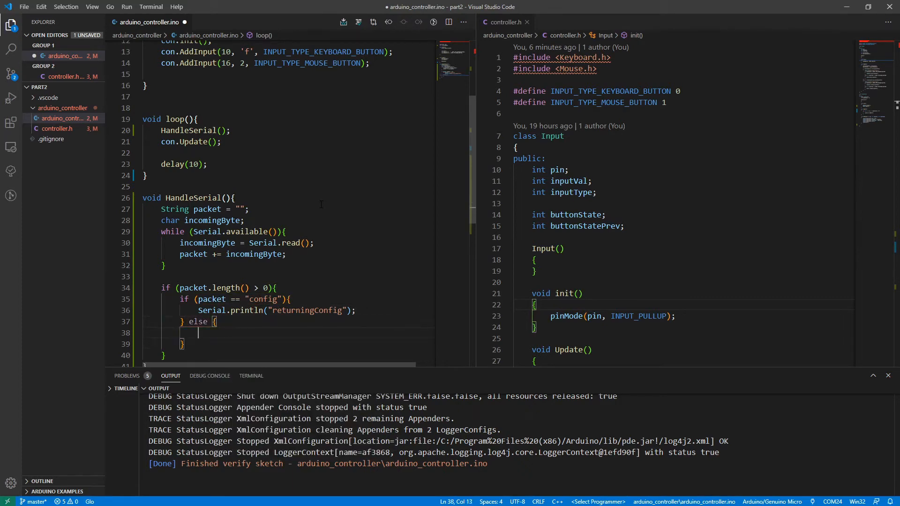
Otherwise print an "Error: do not understand" message over Serial
text(Serial.println(")
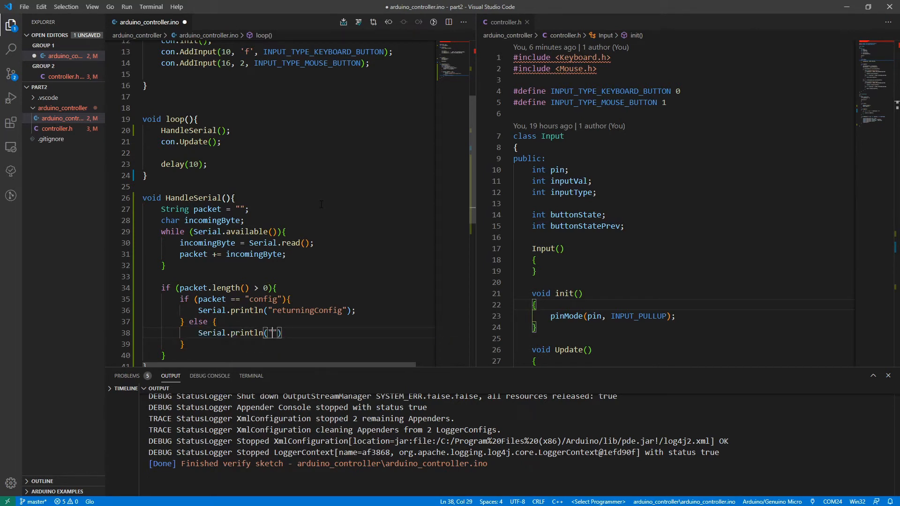
text(Error)
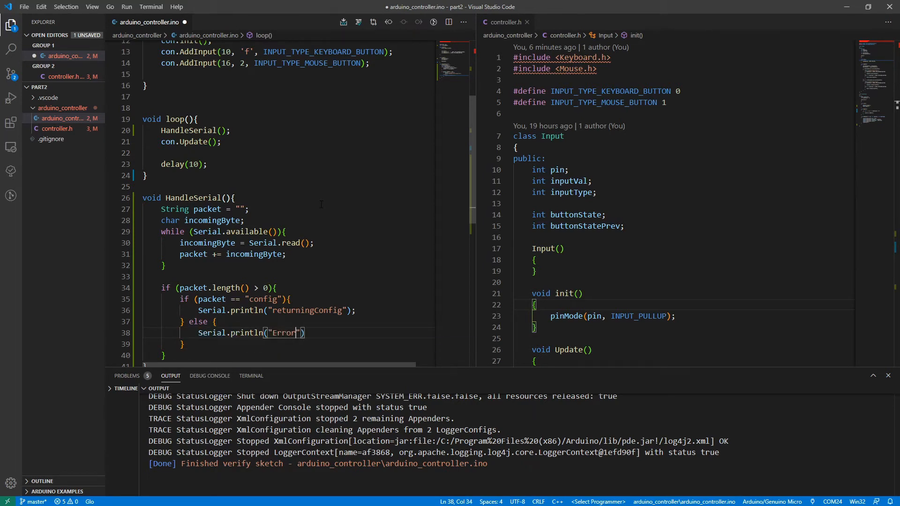
text(: do not)
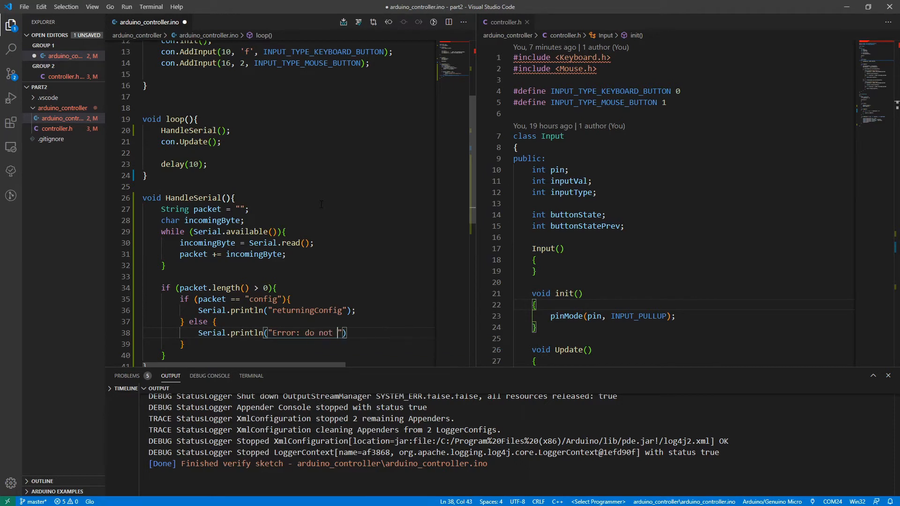
text(understand)
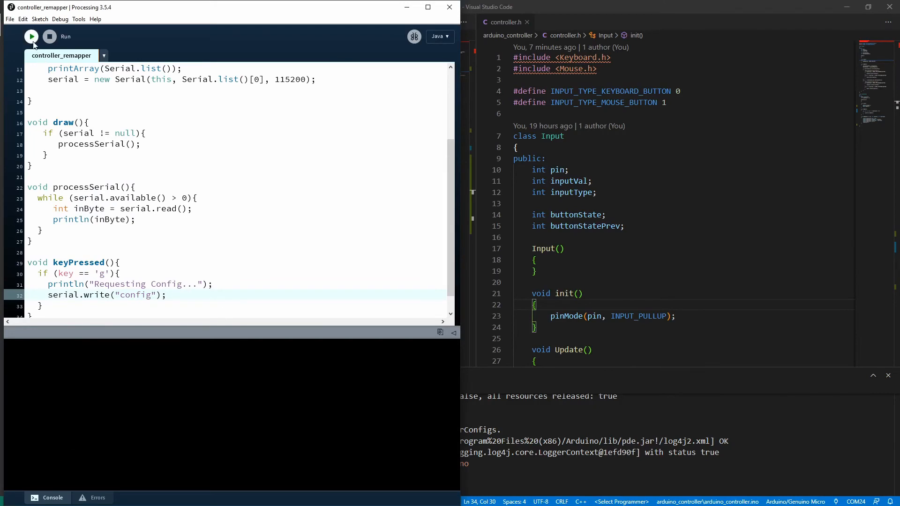
Print incoming serial bytes as char(inByte) and rerun the sketch to request config
click(31, 37)
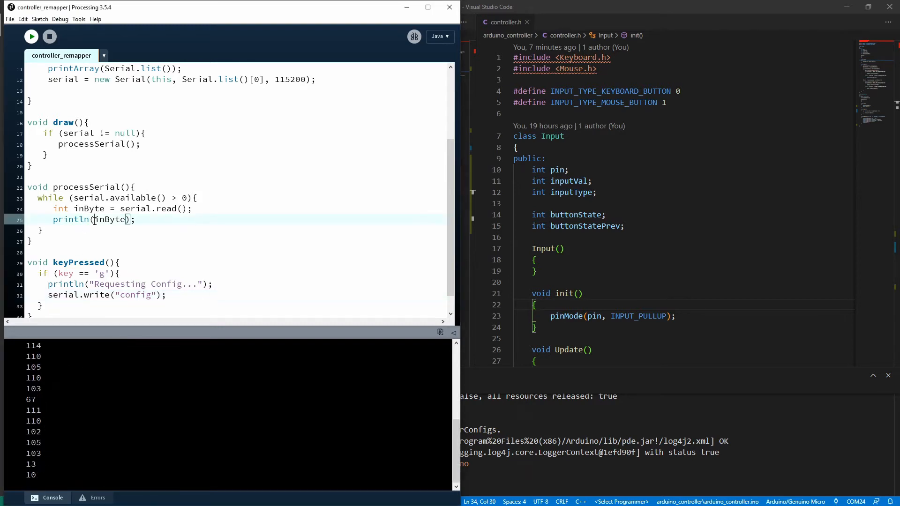
text(char)
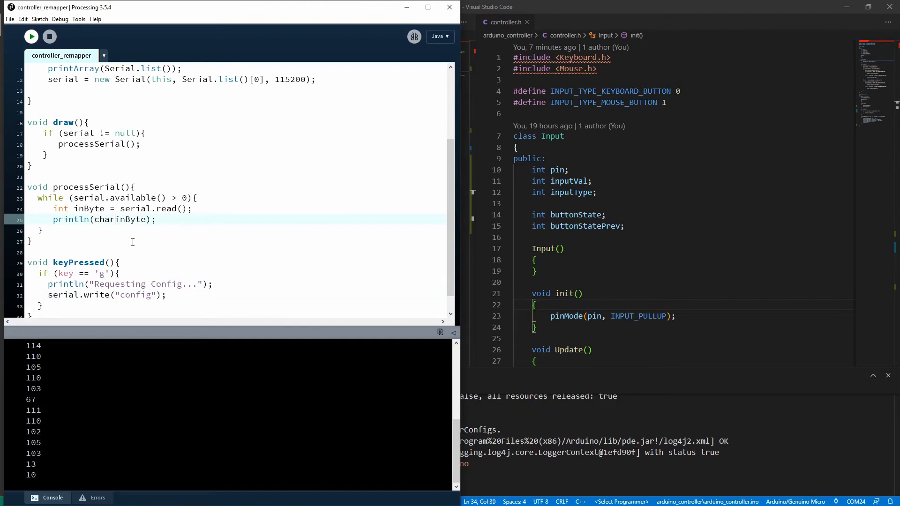
text(()
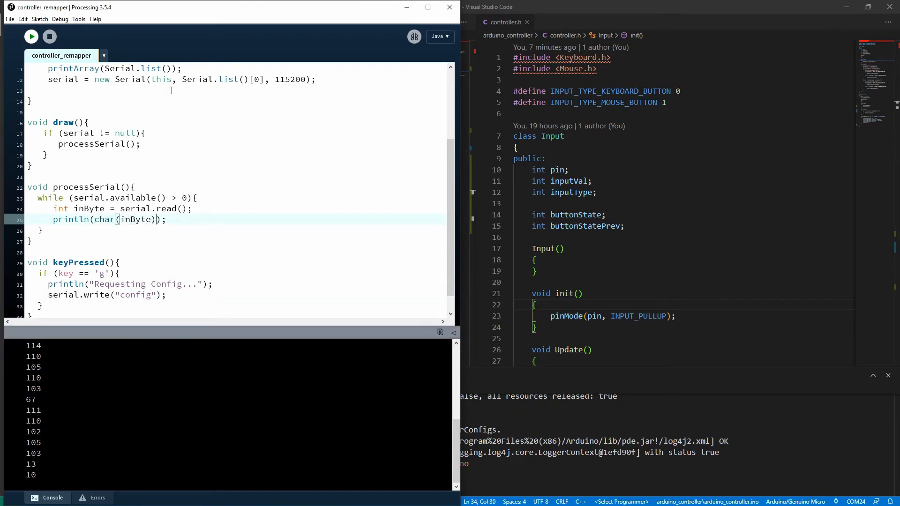
click(31, 37)
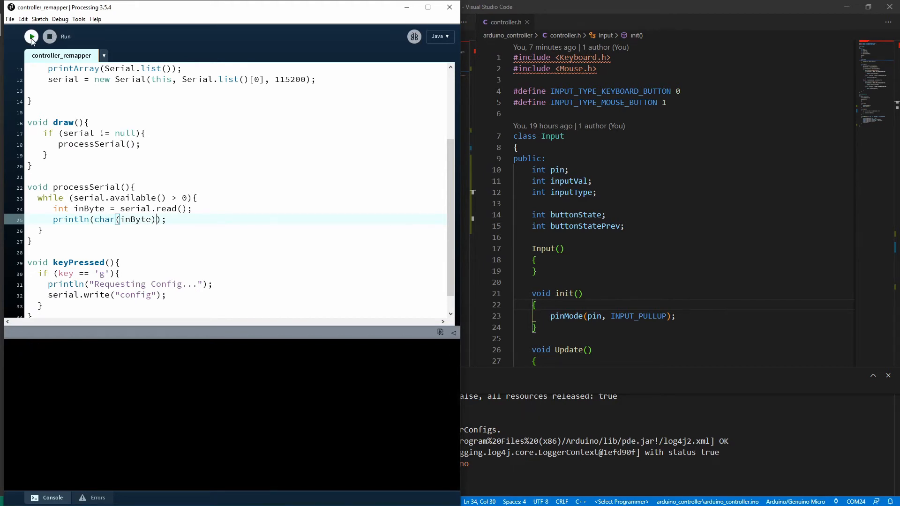
click(31, 36)
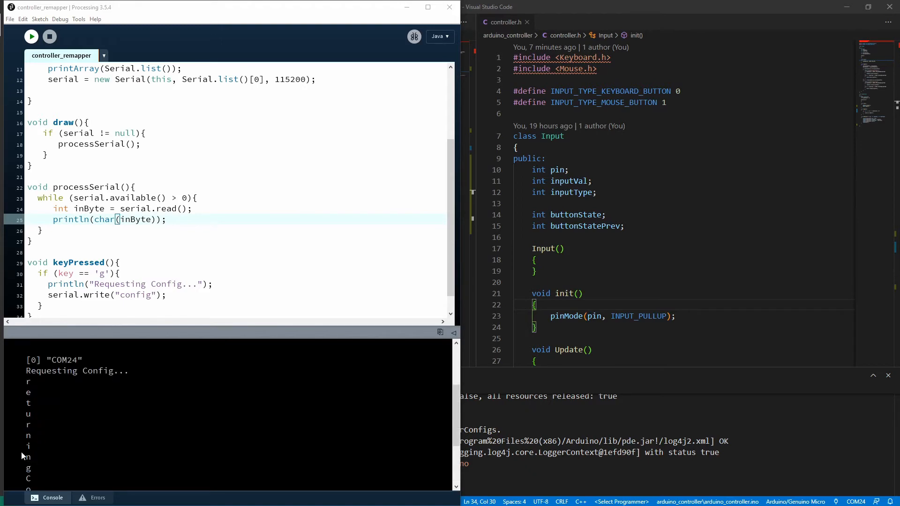
Change the sent packet to "asdfconfig", rerun the sketch and request config again
text(asd)
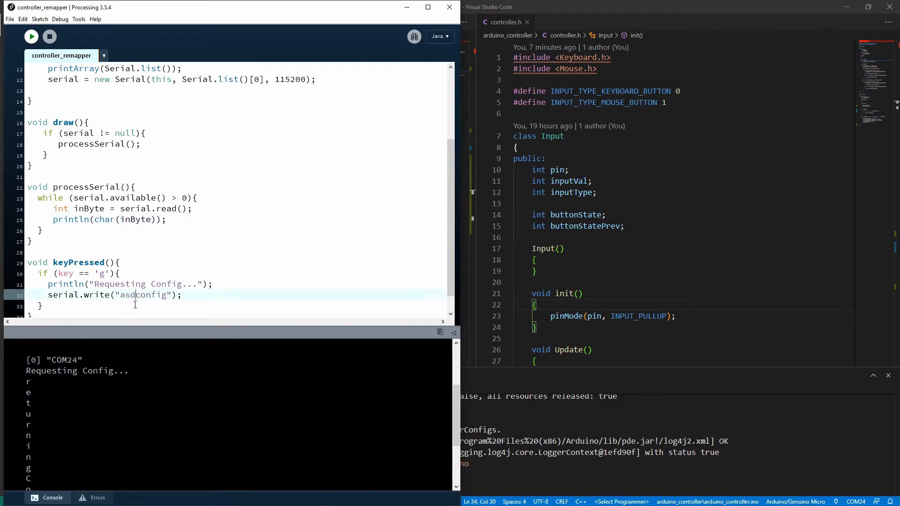
text(f)
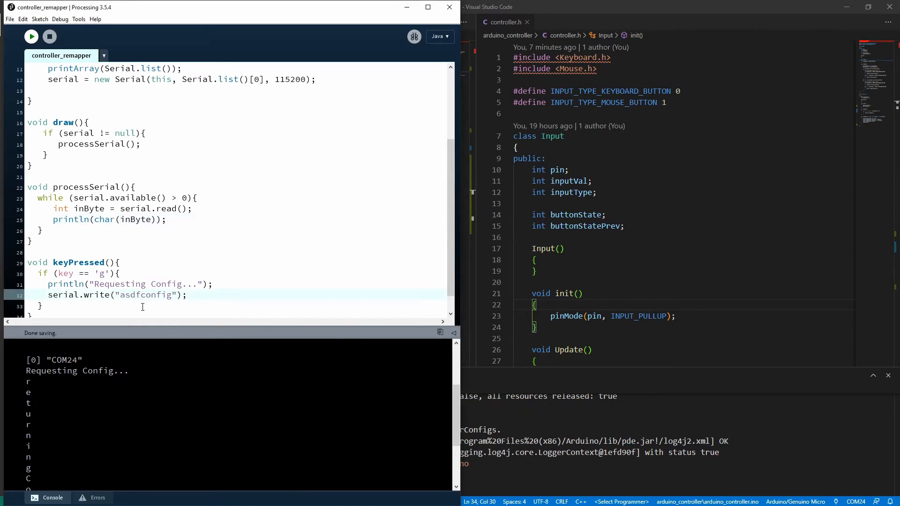
click(31, 37)
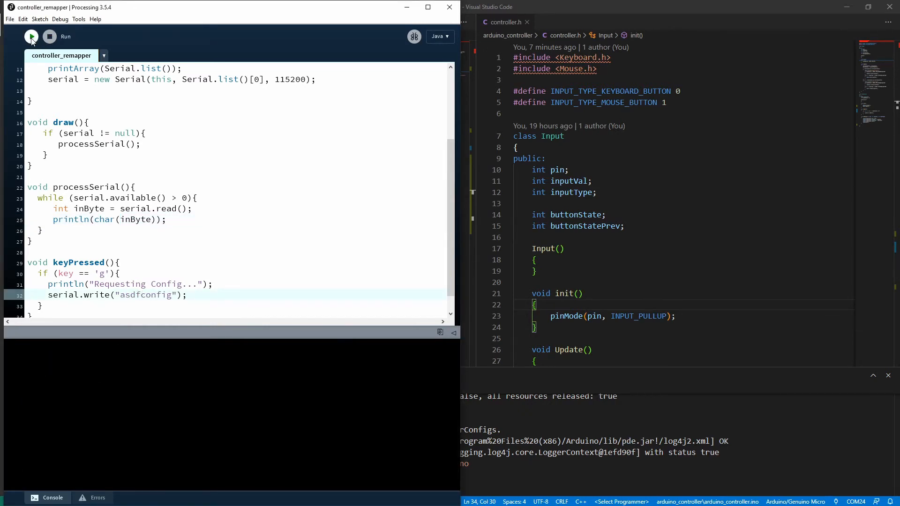
click(32, 36)
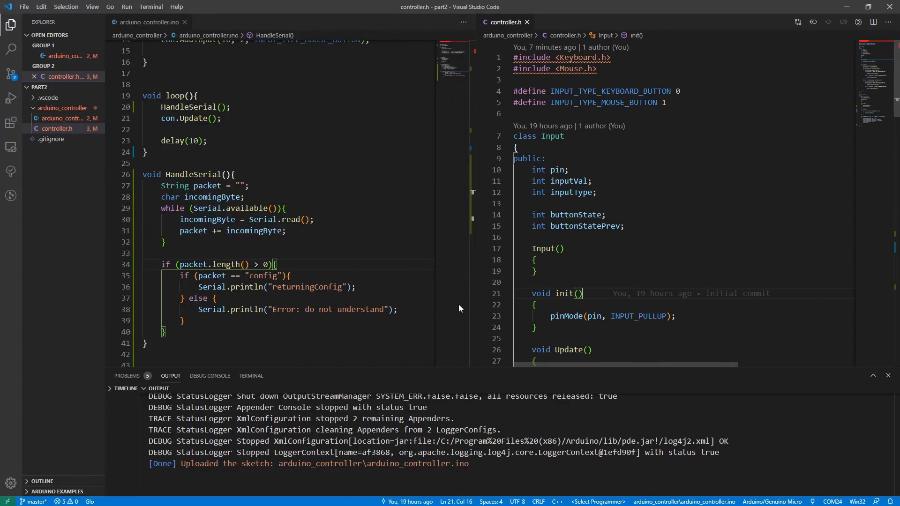
Replace the Serial.println("returningConfig") line with con.ReportConfig();
triple_click(276, 287)
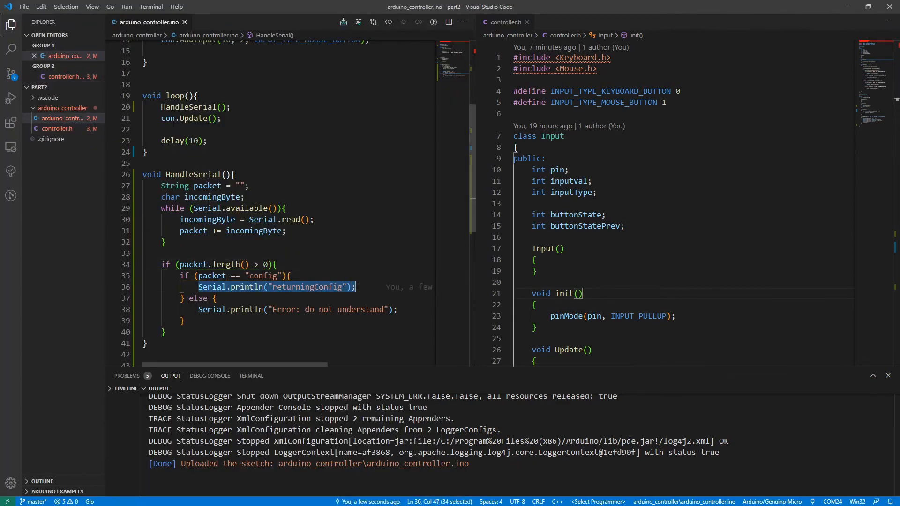
text(con)
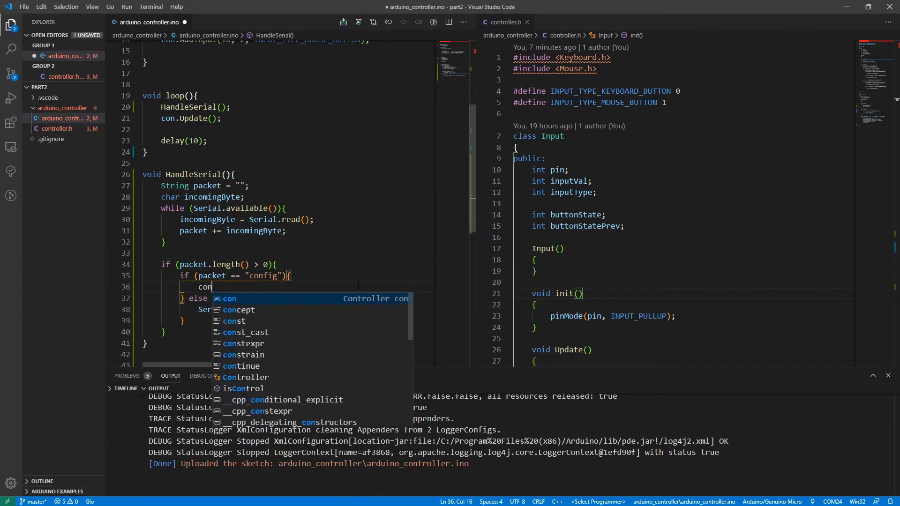
text(.ReportConf)
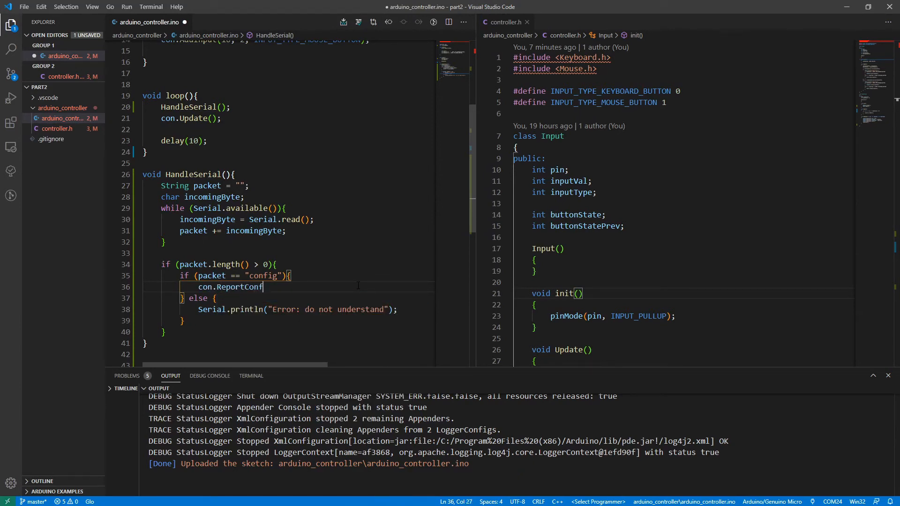
text(ig();)
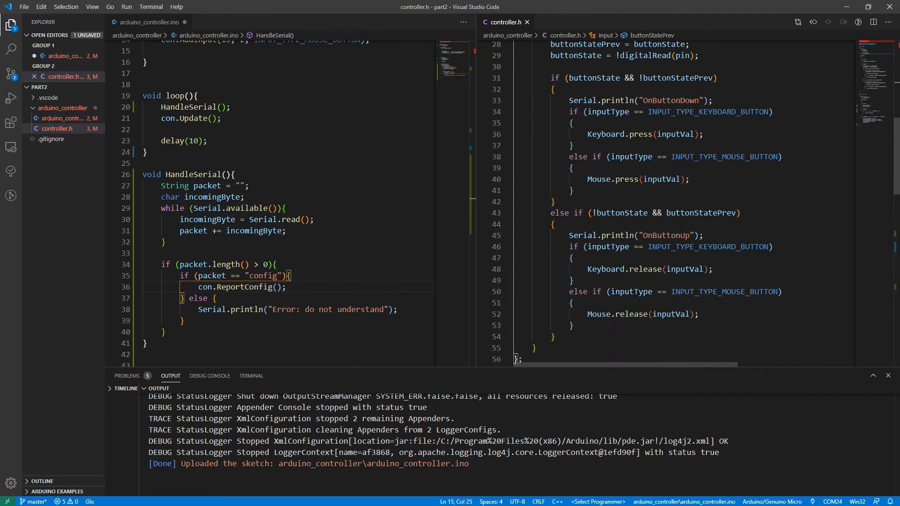
Write ReportConfig looping over inputs with Serial.write of inputs[i].pin, inputVal and inputType
scroll(down, 3)
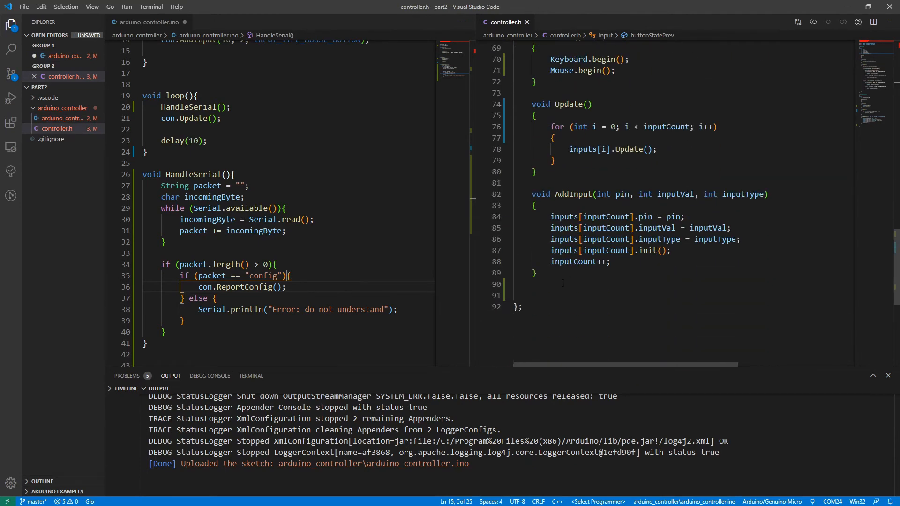
text(void ReportConfig(){)
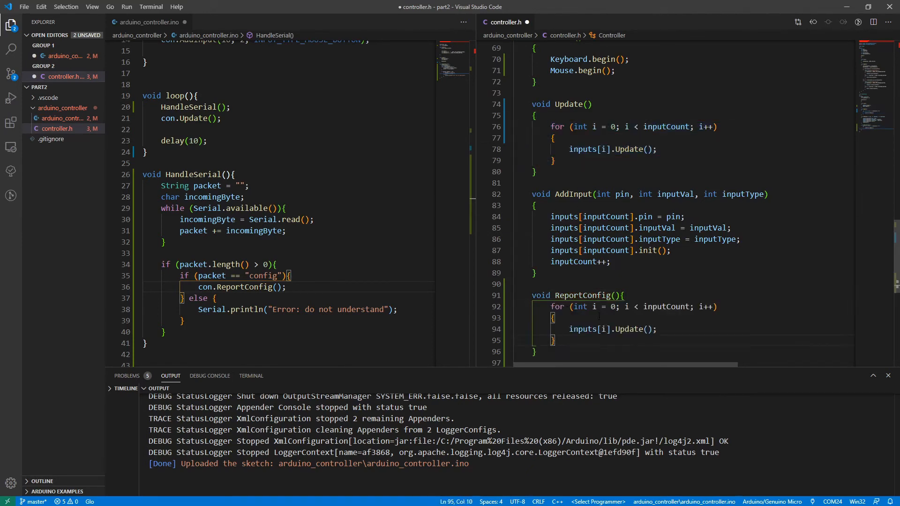
double_click(581, 329)
text(Serial.write)
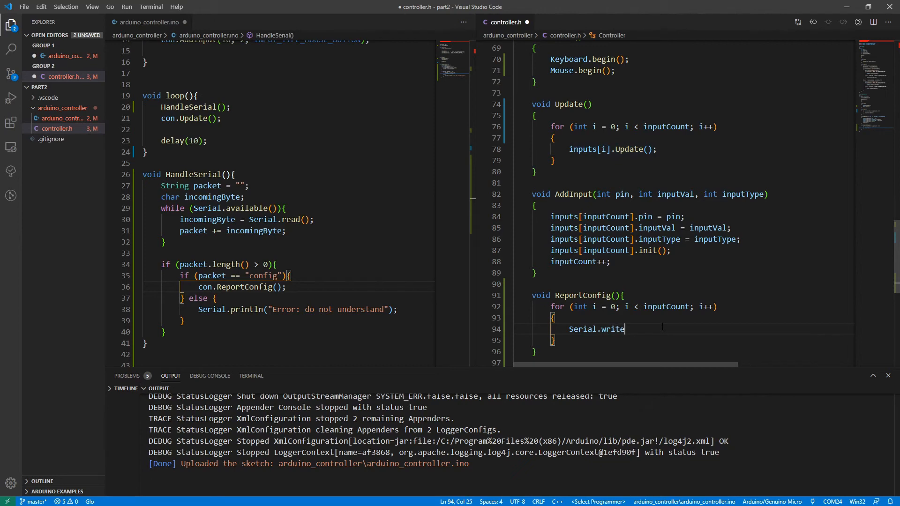
text((inputs[i]))
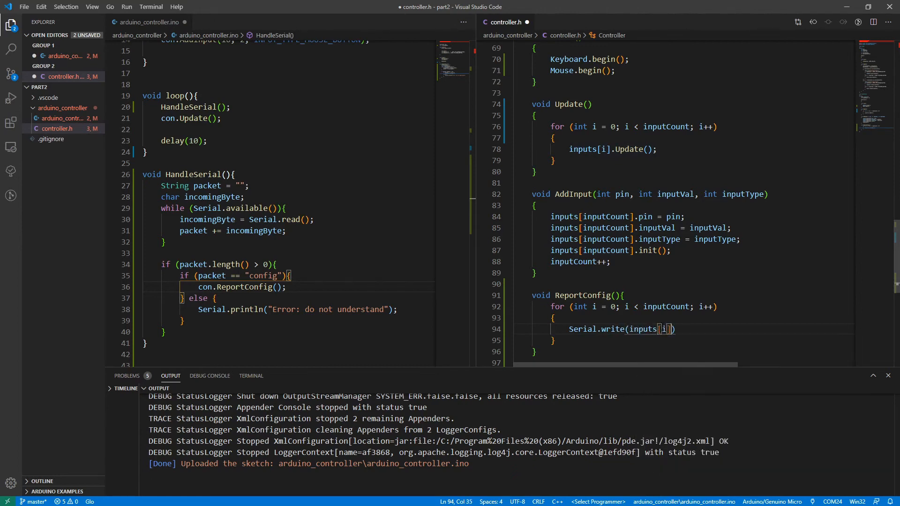
text(.pin)
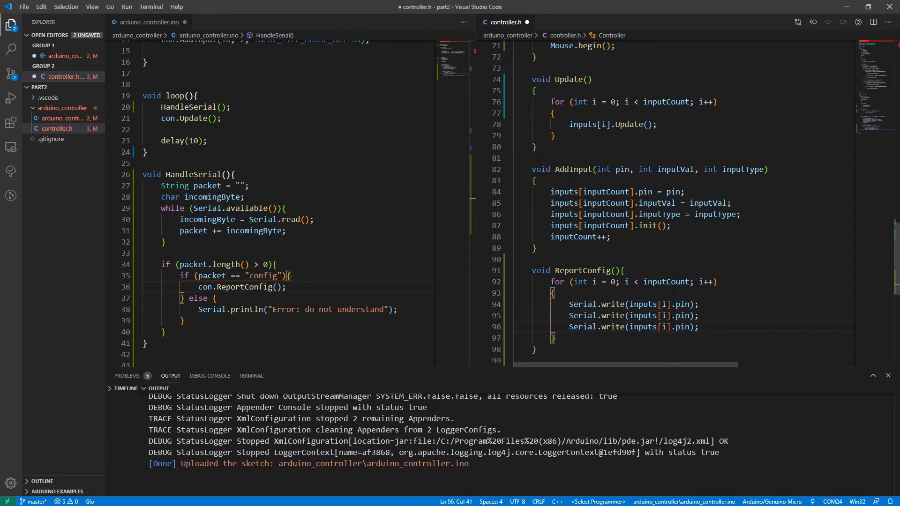
double_click(683, 315)
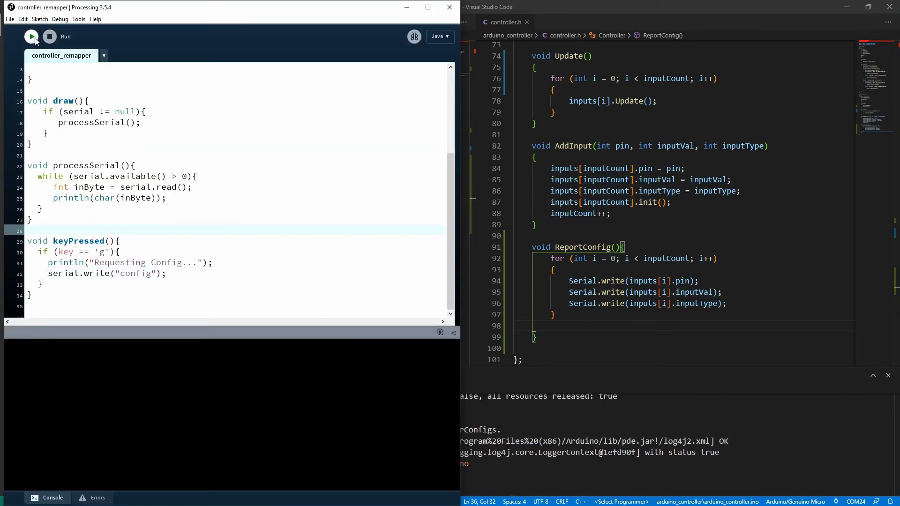
Rerun the sketch printing raw inByte values so the console shows 10, 102, 0, 16, 2, 1
click(31, 37)
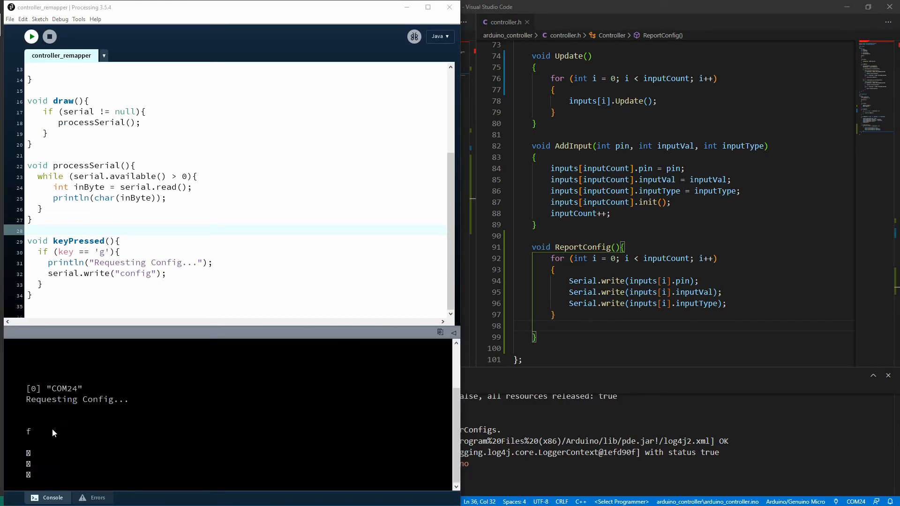
mouse_move(50, 436)
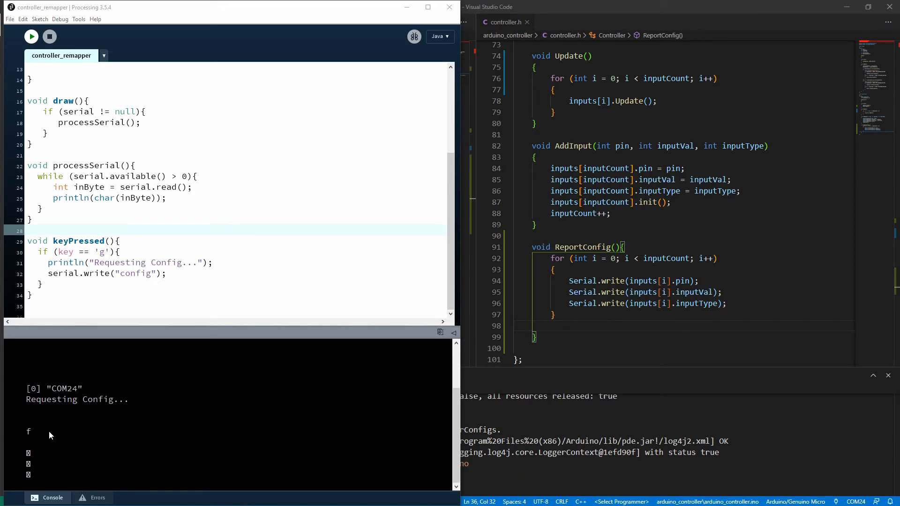
click(103, 197)
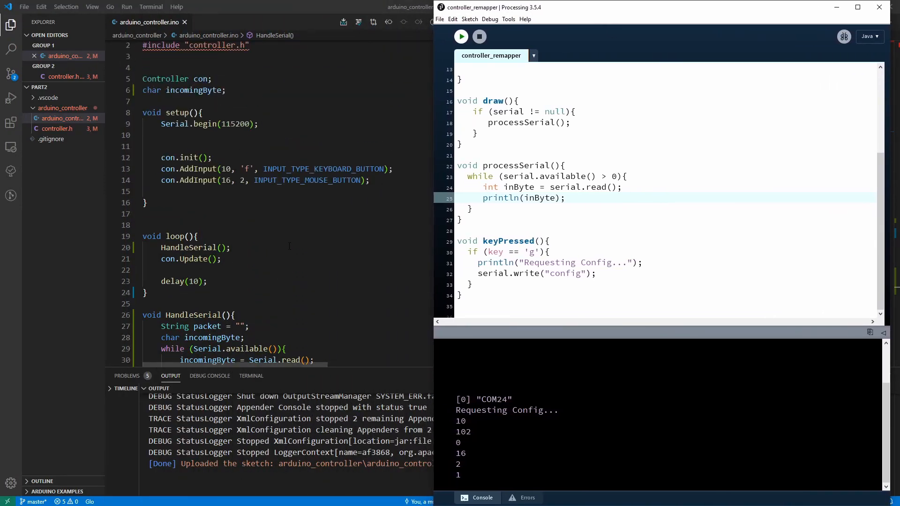
mouse_move(237, 169)
text( + "\t" + )
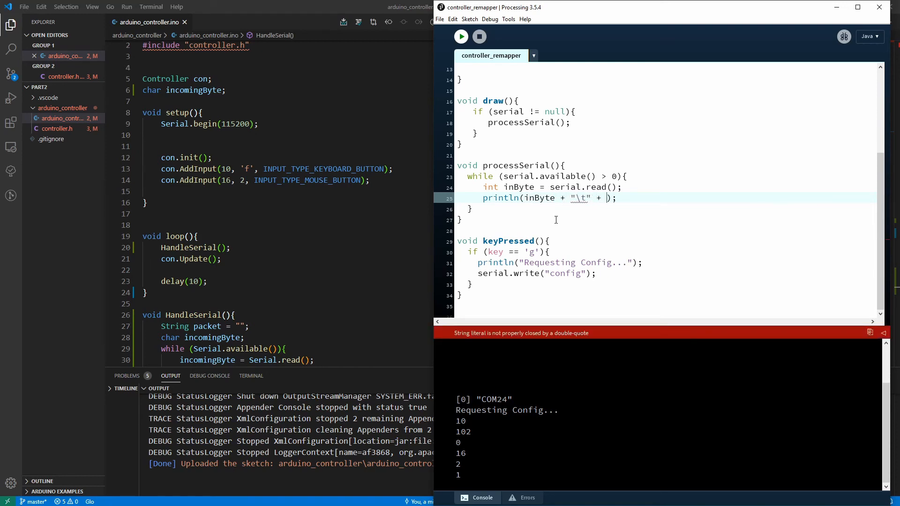
Print each byte as inByte + "," + char(inByte), giving lines like 102,f
text(char(inByte)
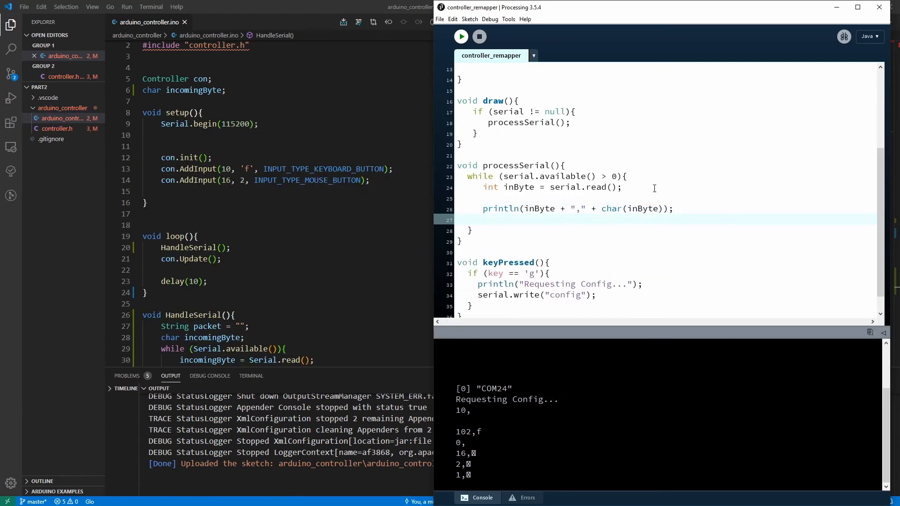
Add packetLabelCount, print packetLabels label plus tab plus byte, and reset the count to 0 at 3
text(packetLabelCount++;)
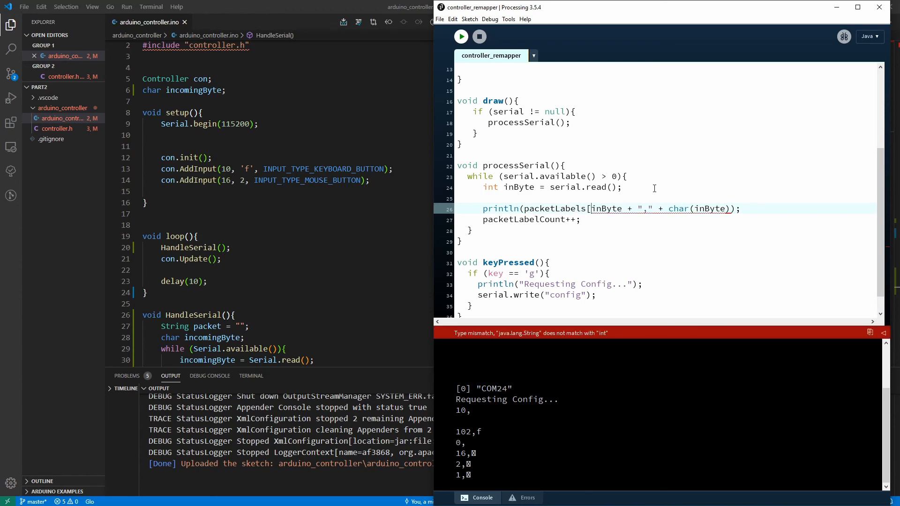
text(packetLabelCount])
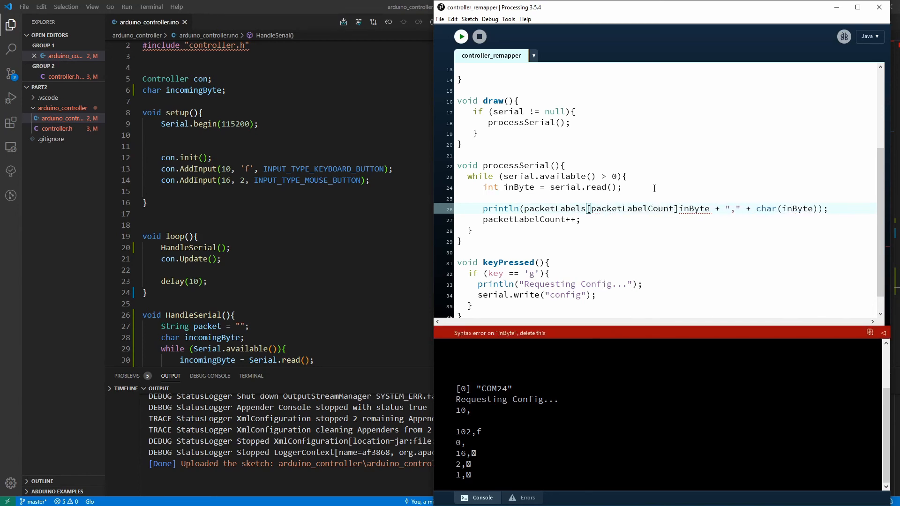
text(+)
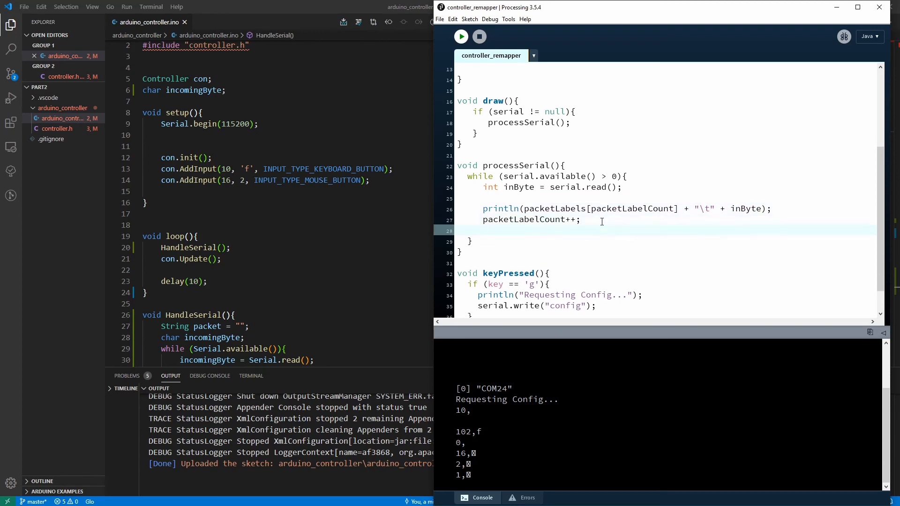
text(if (packetLabelCount == 3){)
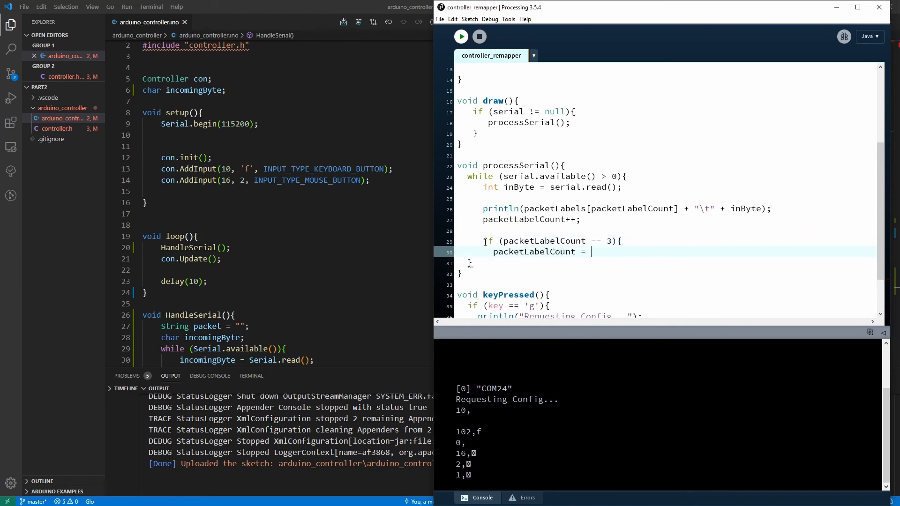
text(0;)
text(})
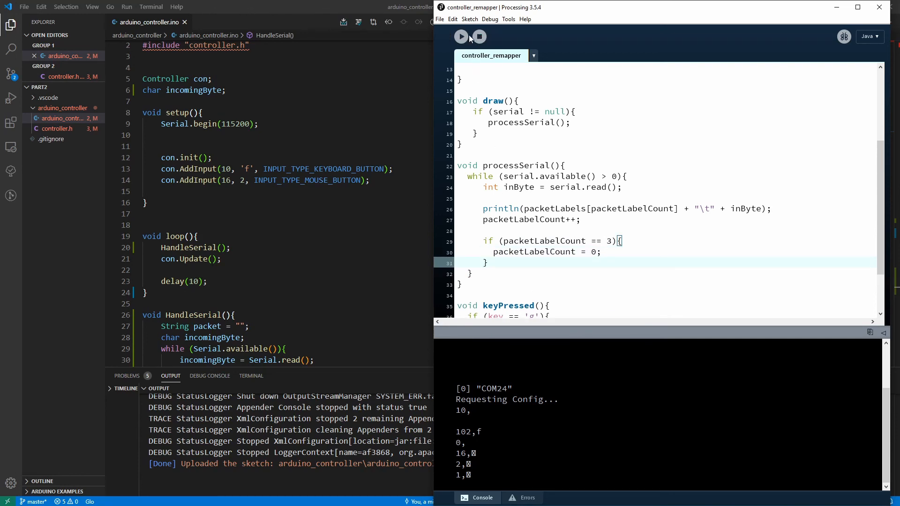
Run the sketch, request config, and remove the stray + entry from packetLabels
click(461, 36)
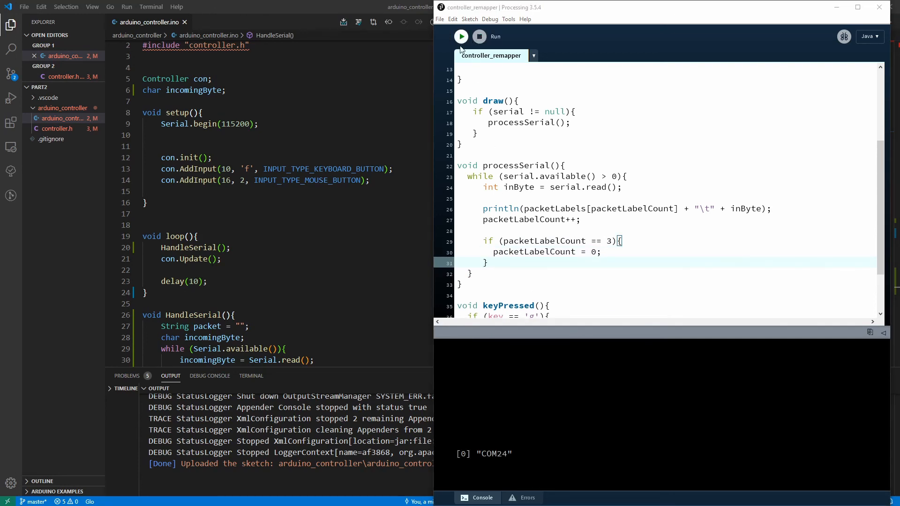
click(461, 36)
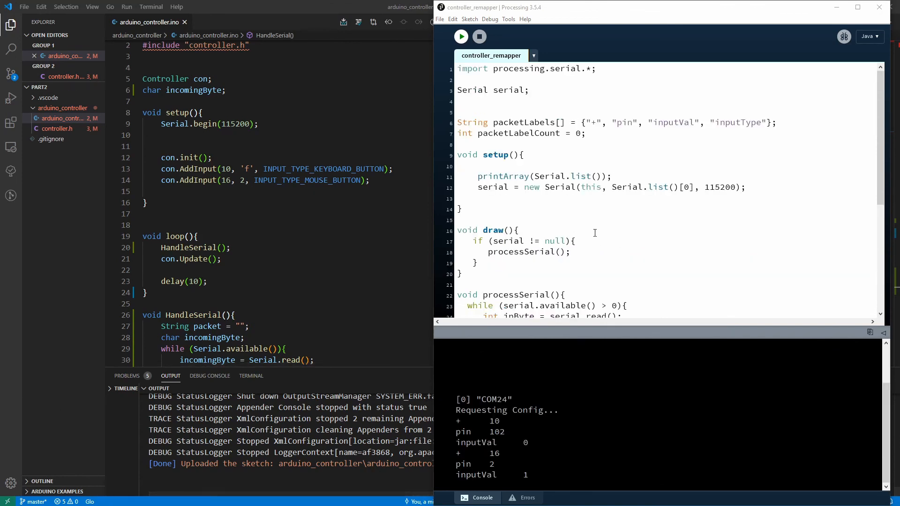
double_click(596, 122)
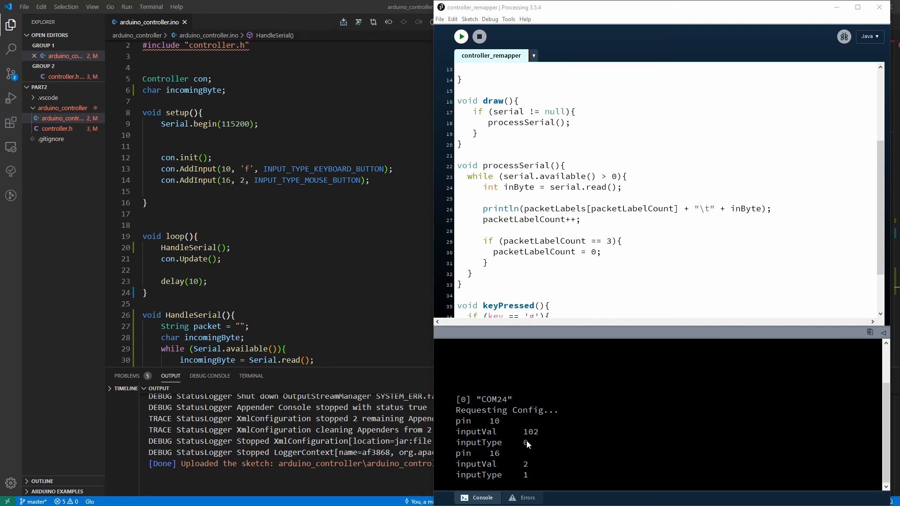
mouse_move(519, 481)
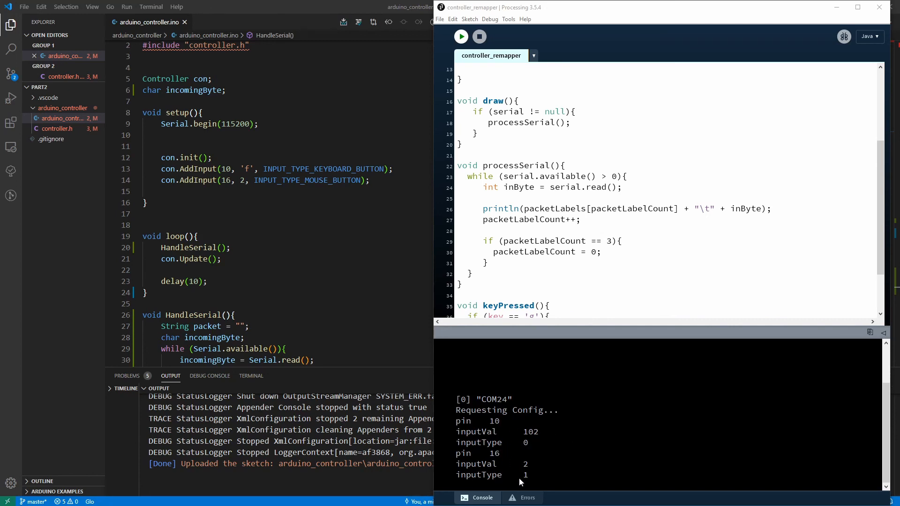